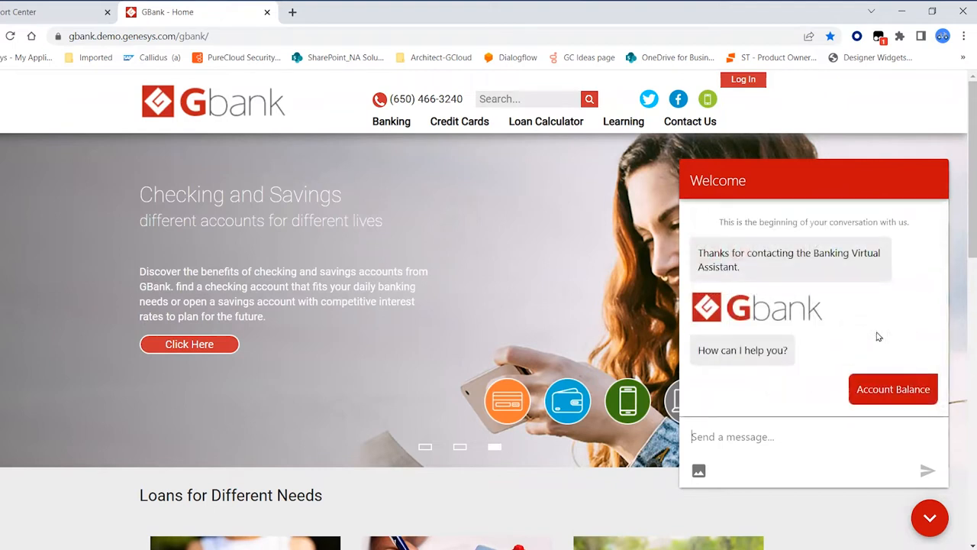
- Ask the GBank bot for the checking balance on account 86753
{"action": "left_click", "coordinate": [893, 390]}
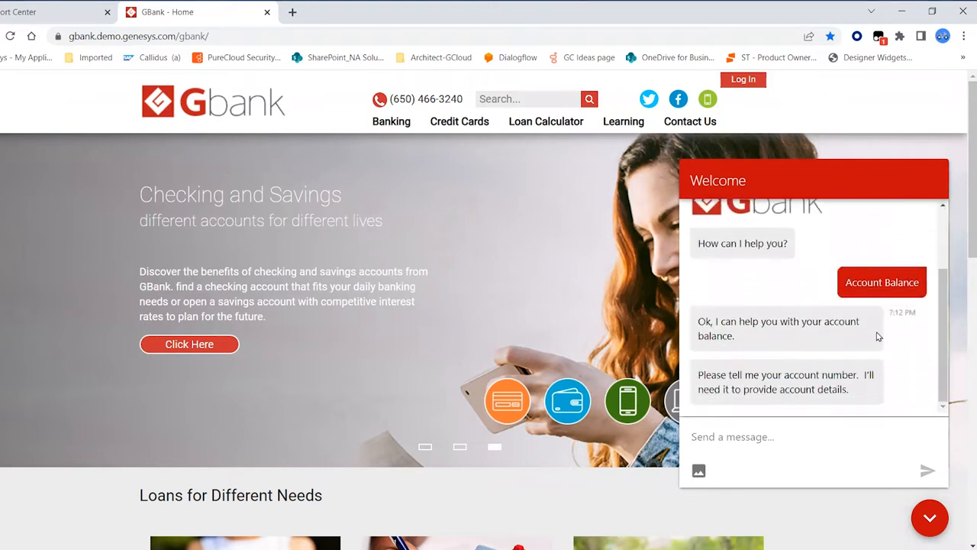
{"action": "type", "text": "86753"}
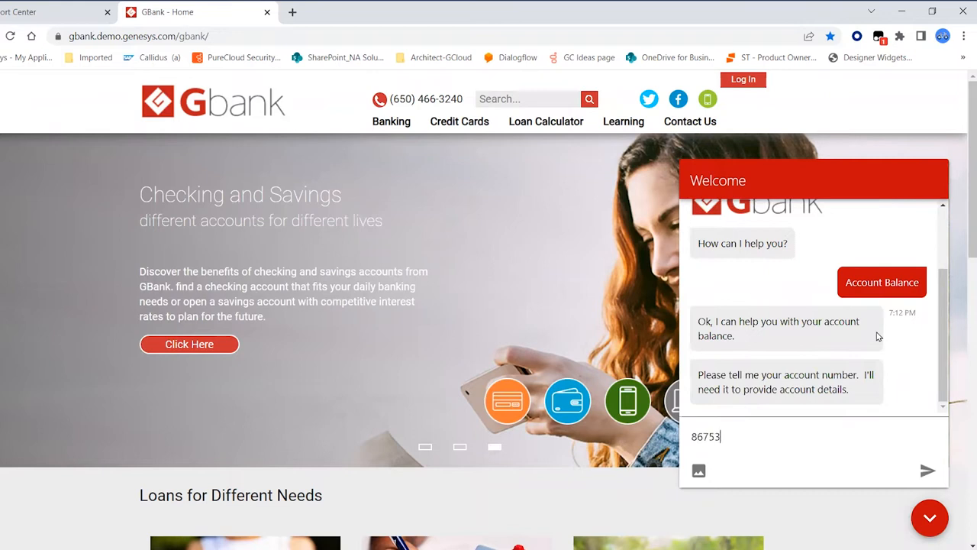
{"action": "left_click", "coordinate": [927, 470]}
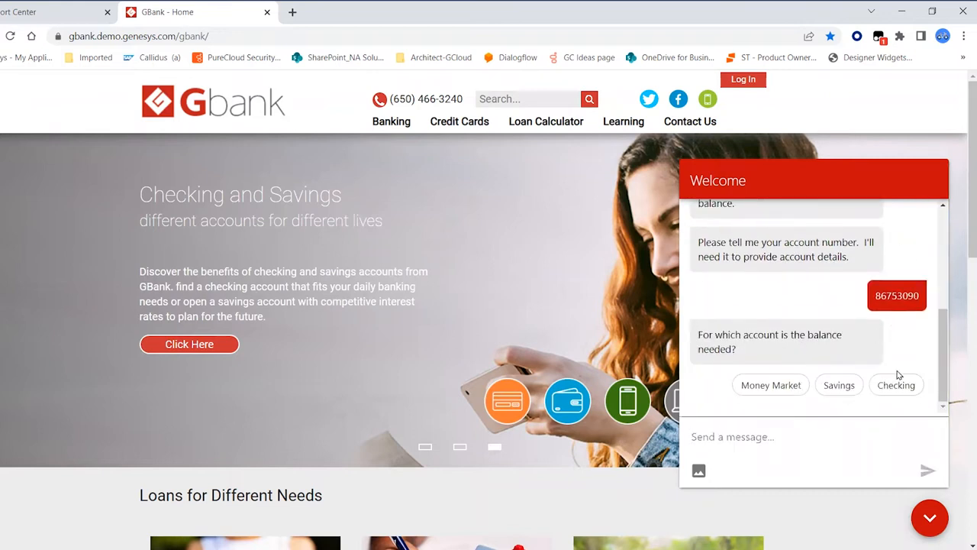
{"action": "left_click", "coordinate": [894, 385]}
{"action": "type", "text": "I"}
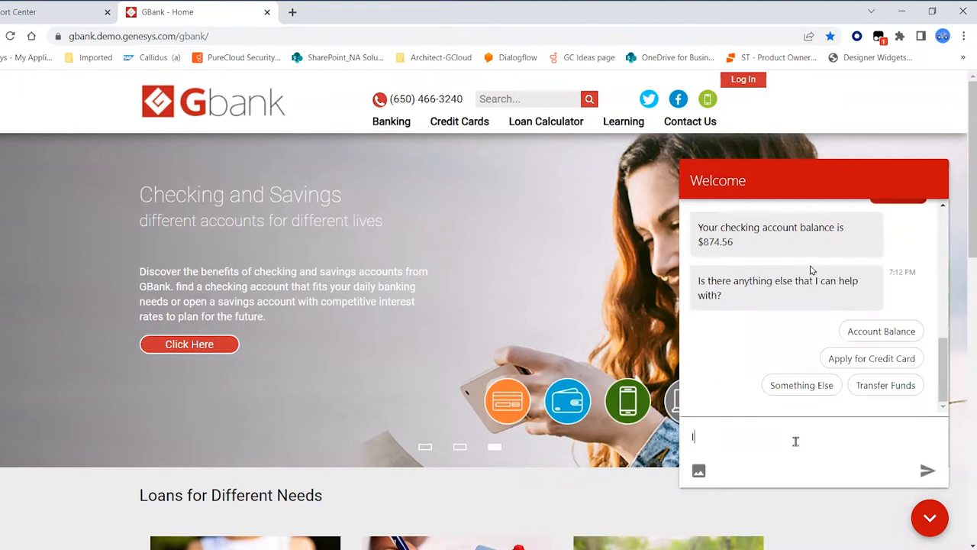
- Request a $200 transfer into the checking account
{"action": "type", "text": "'d like to"}
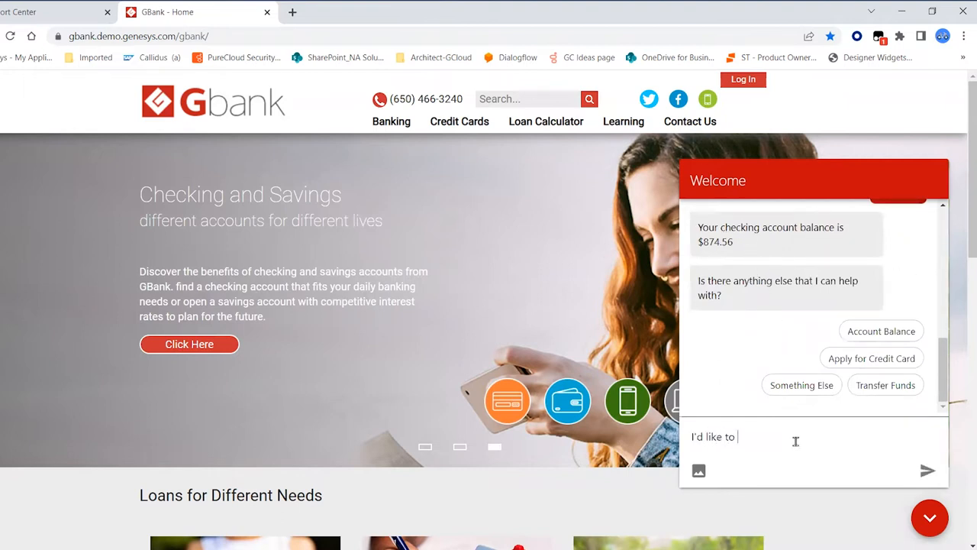
{"action": "type", "text": "transfer $200 into my check"}
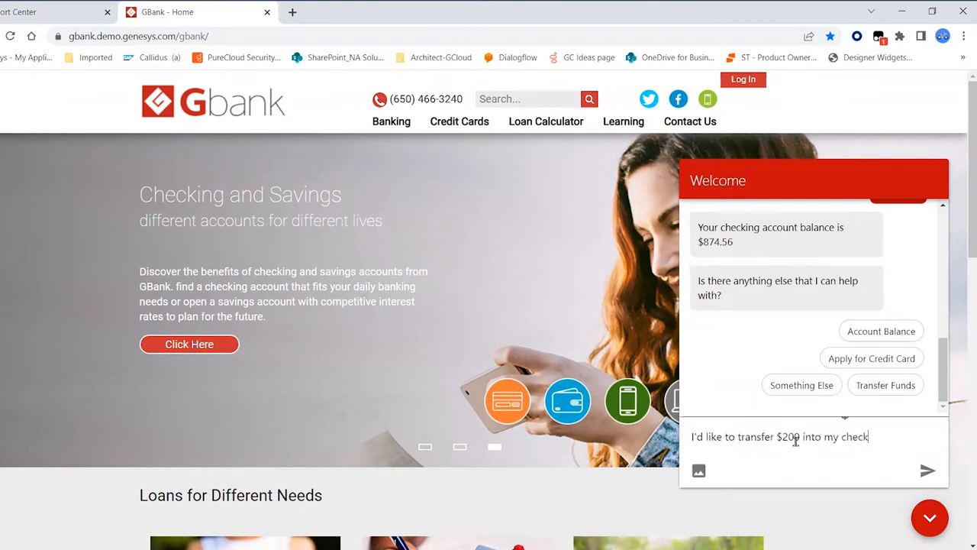
{"action": "left_click", "coordinate": [927, 470]}
{"action": "type", "text": "can"}
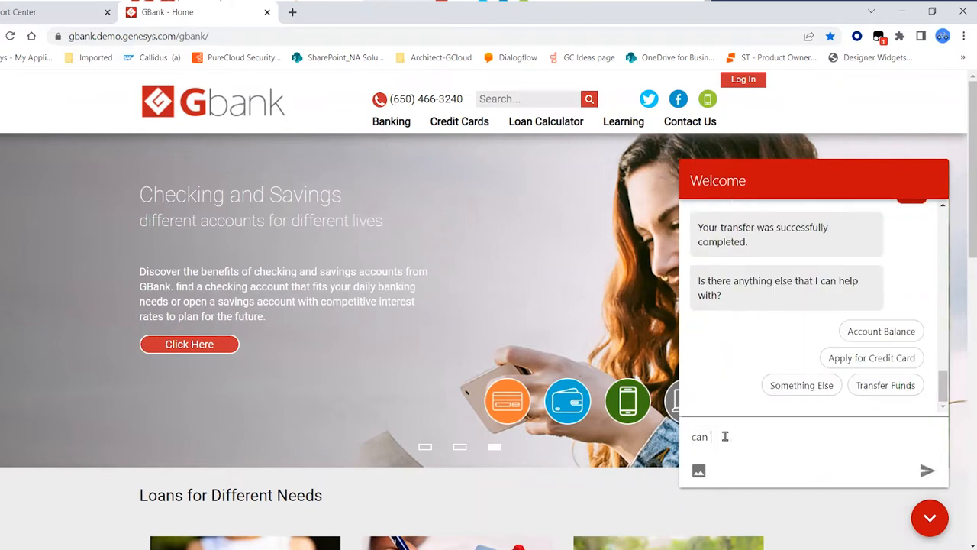
- Ask the bot to compare a credit card with a debit card and review its answer
{"action": "type", "text": "you compare a credit card"}
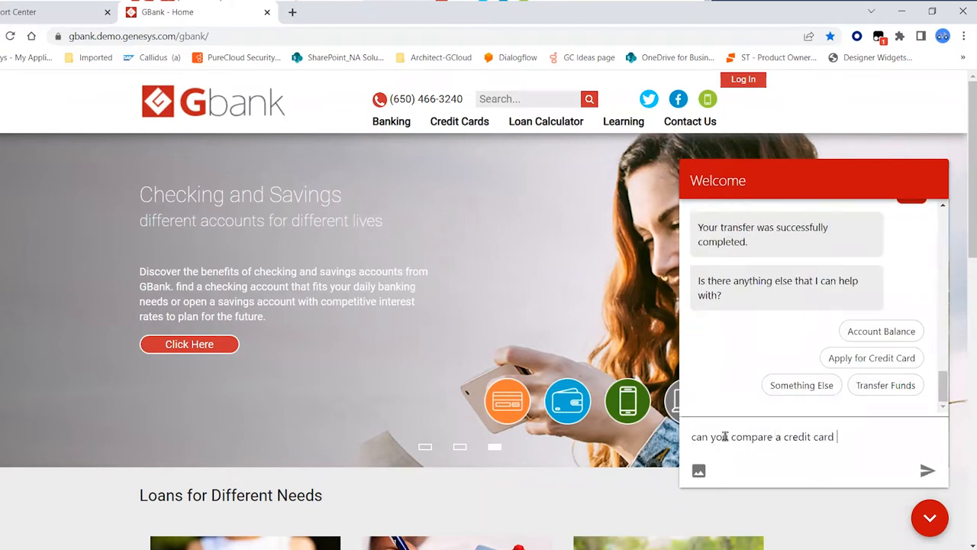
{"action": "left_click", "coordinate": [927, 470]}
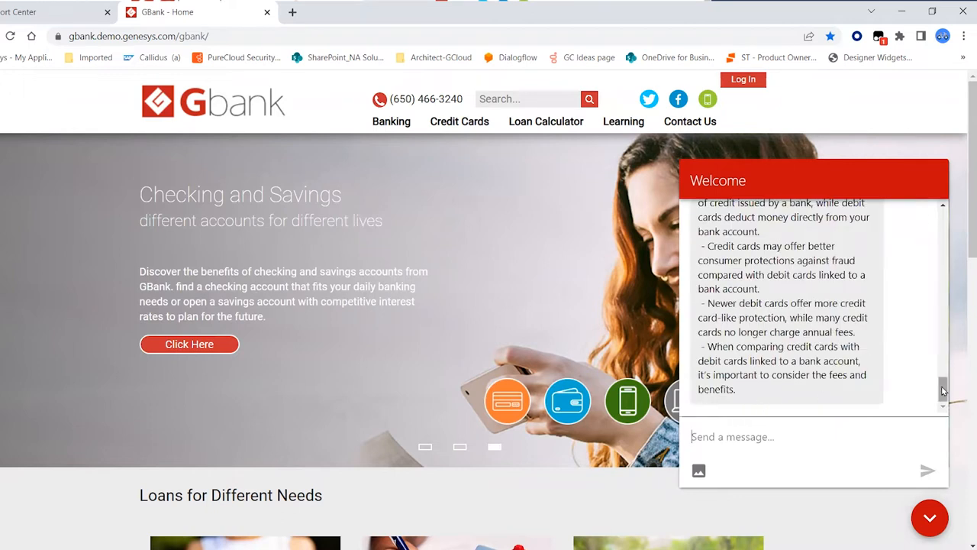
{"action": "scroll", "scroll_direction": "up", "scroll_amount": 3}
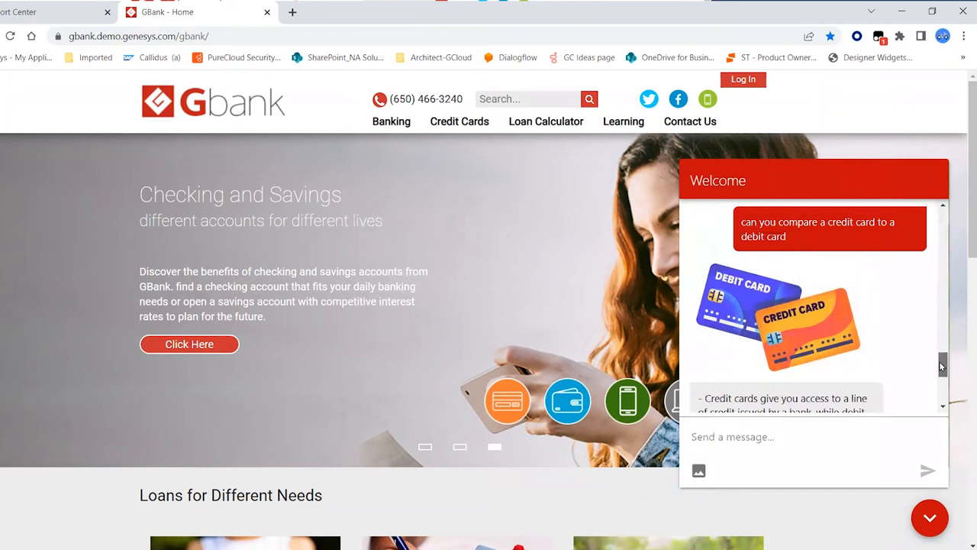
{"action": "scroll", "scroll_direction": "down", "scroll_amount": 3}
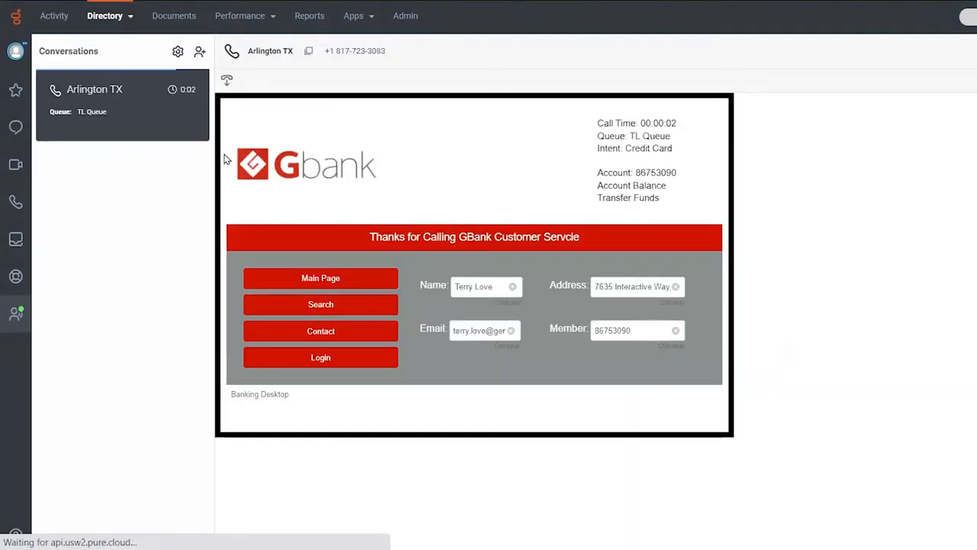
- Mute and then hang up the Arlington TX call
{"action": "left_click", "coordinate": [122, 91]}
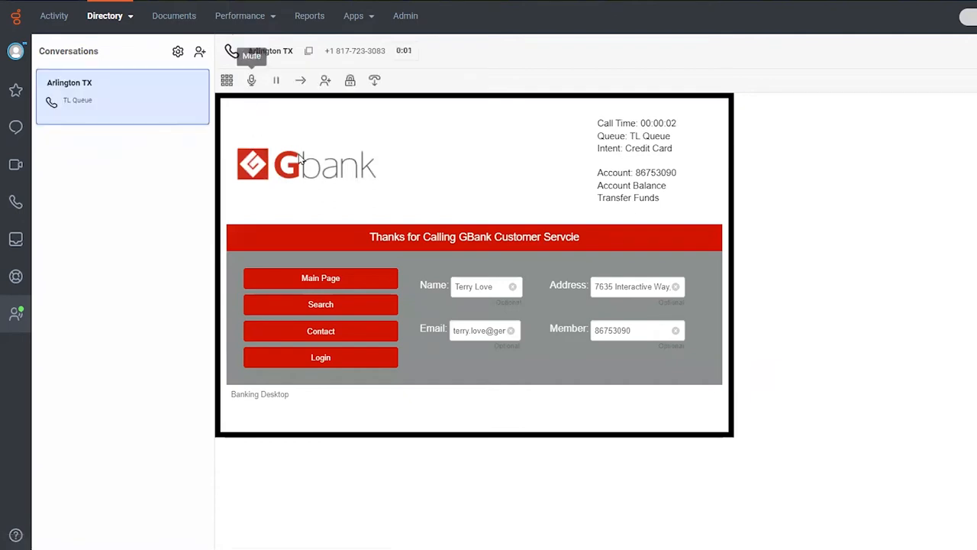
{"action": "left_click", "coordinate": [251, 79]}
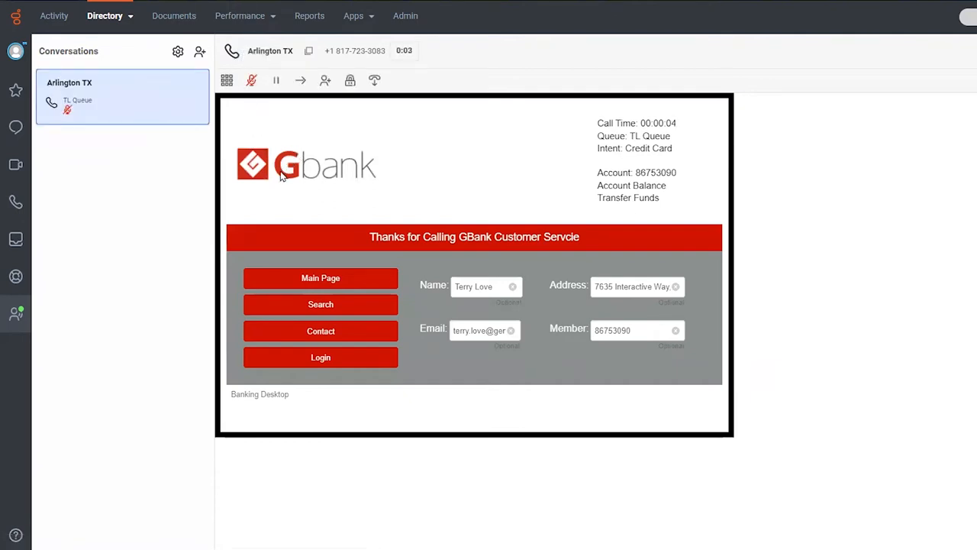
{"action": "mouse_move", "coordinate": [374, 79]}
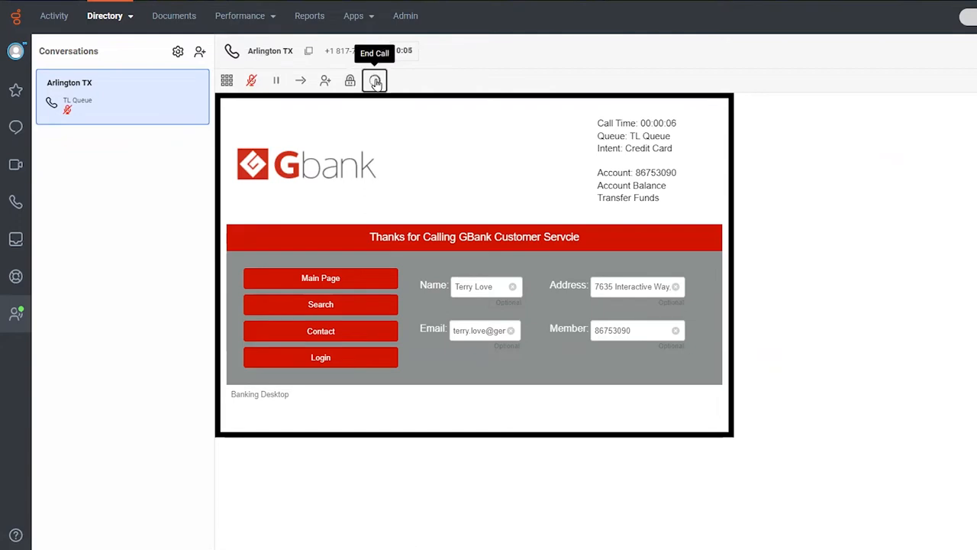
{"action": "left_click", "coordinate": [374, 79]}
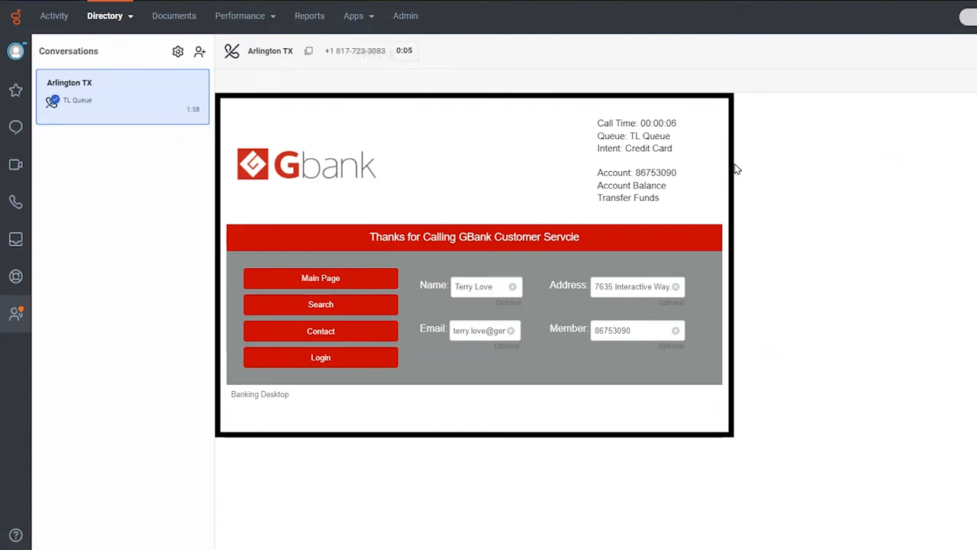
{"action": "mouse_move", "coordinate": [894, 211]}
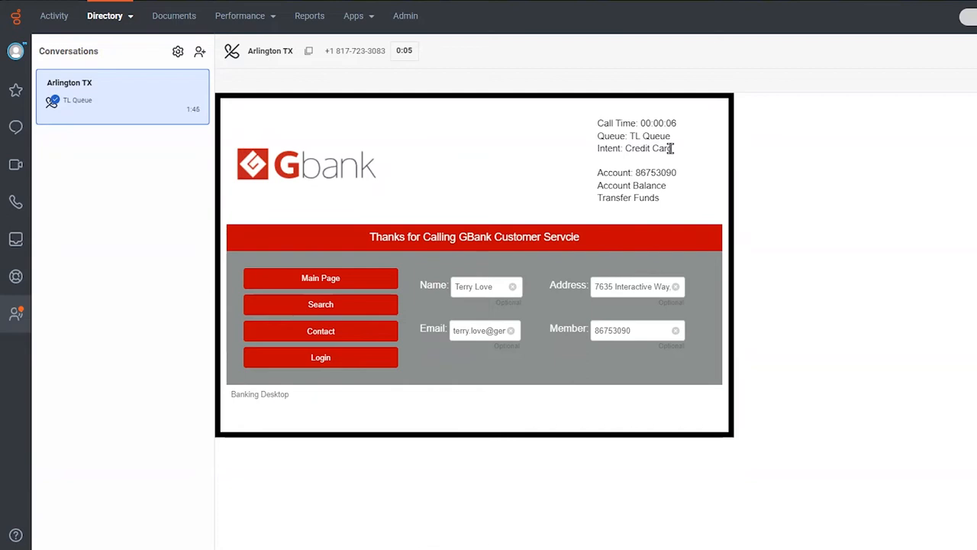
{"action": "mouse_move", "coordinate": [681, 177]}
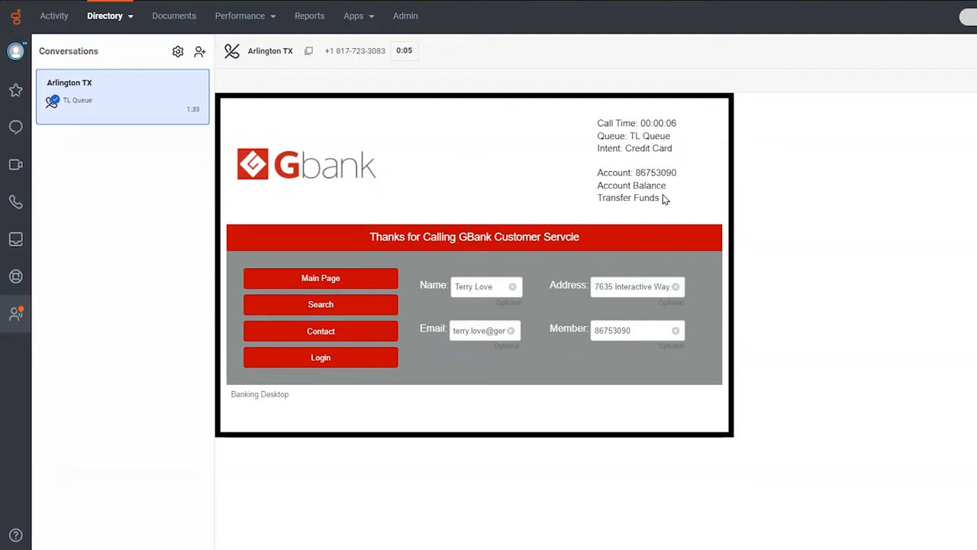
{"action": "mouse_move", "coordinate": [656, 188]}
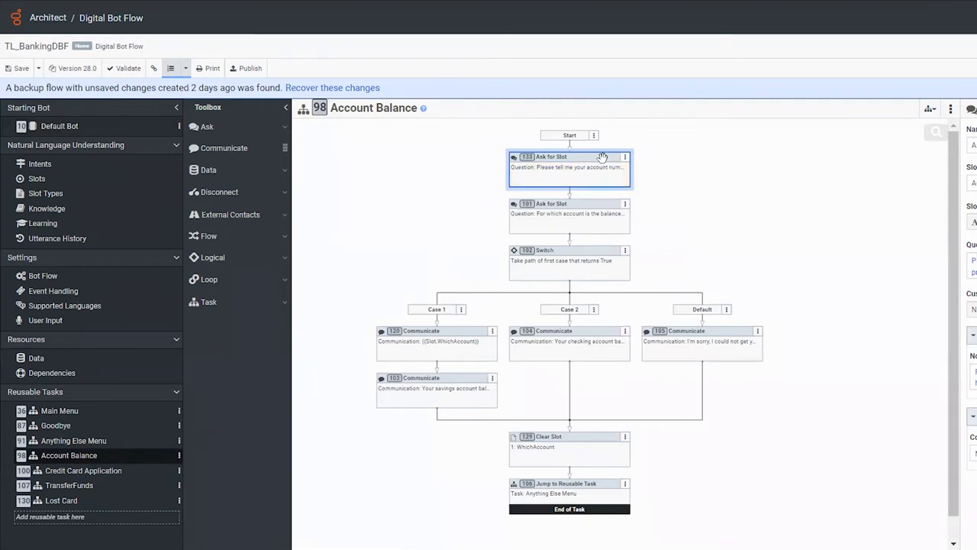
{"action": "mouse_move", "coordinate": [452, 189]}
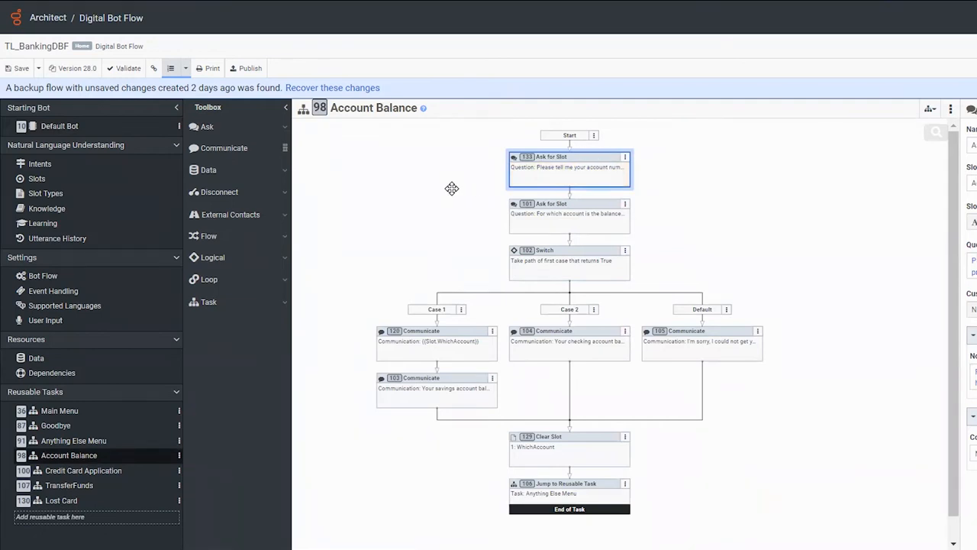
{"action": "mouse_move", "coordinate": [481, 173]}
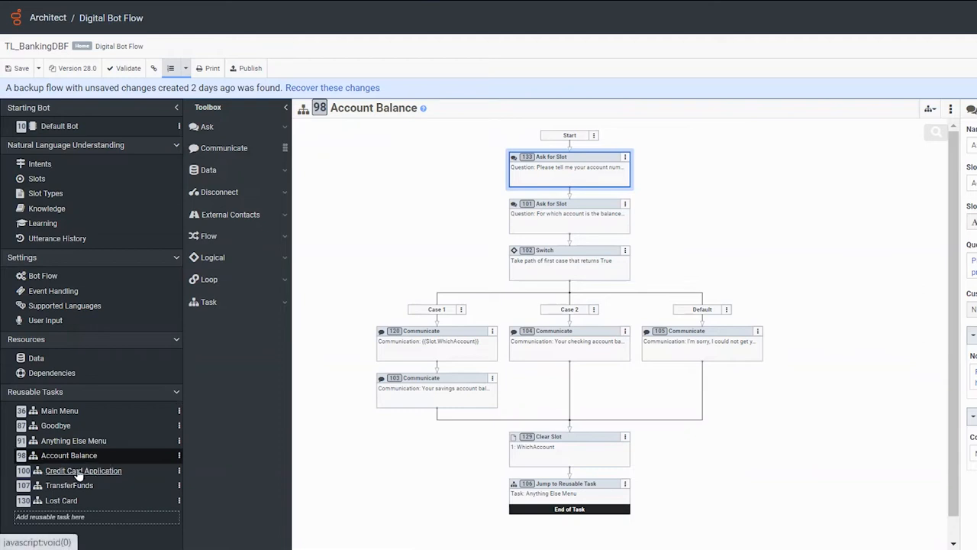
{"action": "mouse_move", "coordinate": [91, 165]}
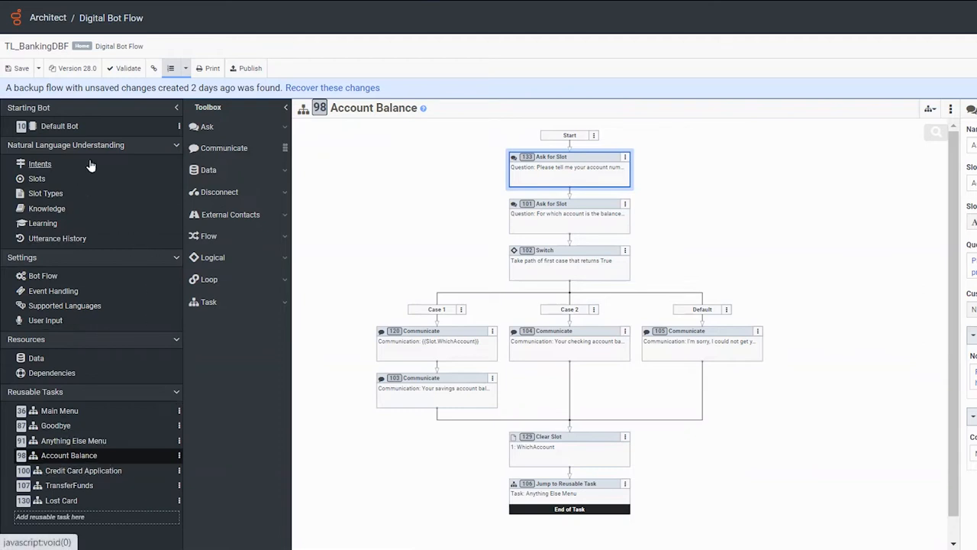
{"action": "mouse_move", "coordinate": [290, 319]}
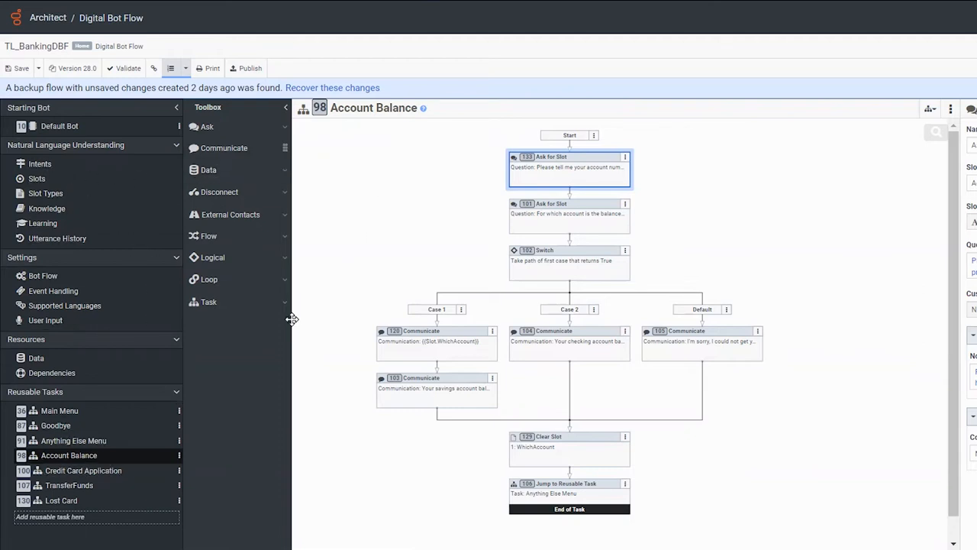
{"action": "mouse_move", "coordinate": [82, 470]}
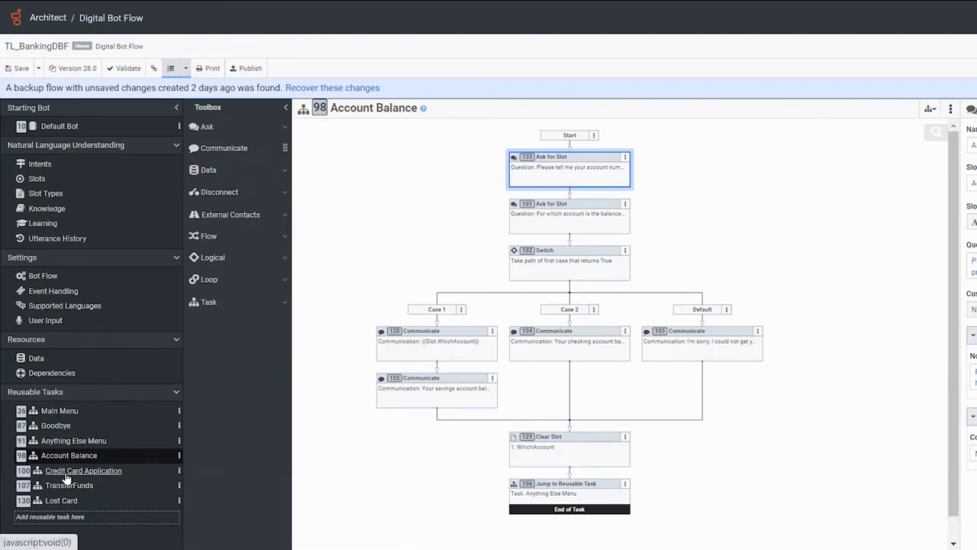
{"action": "left_click", "coordinate": [82, 471]}
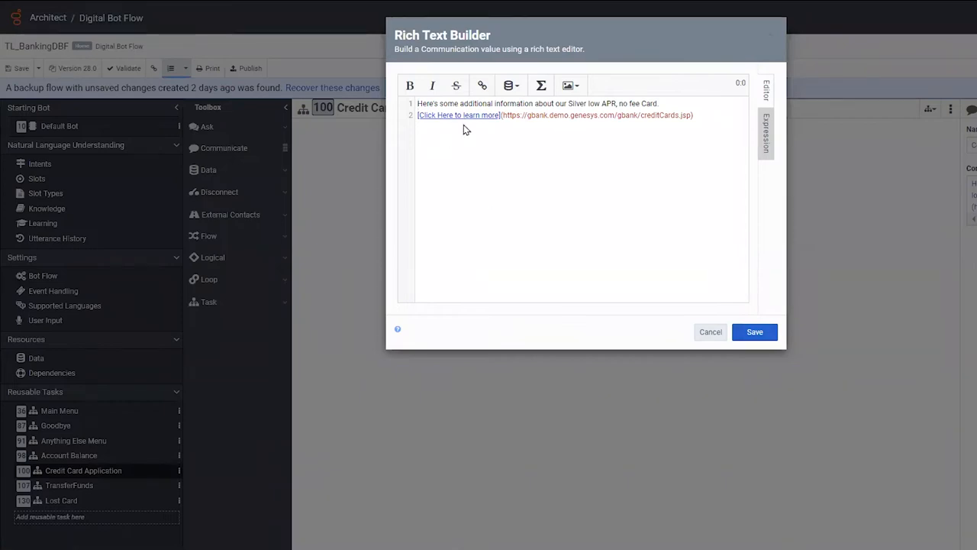
{"action": "mouse_move", "coordinate": [482, 86]}
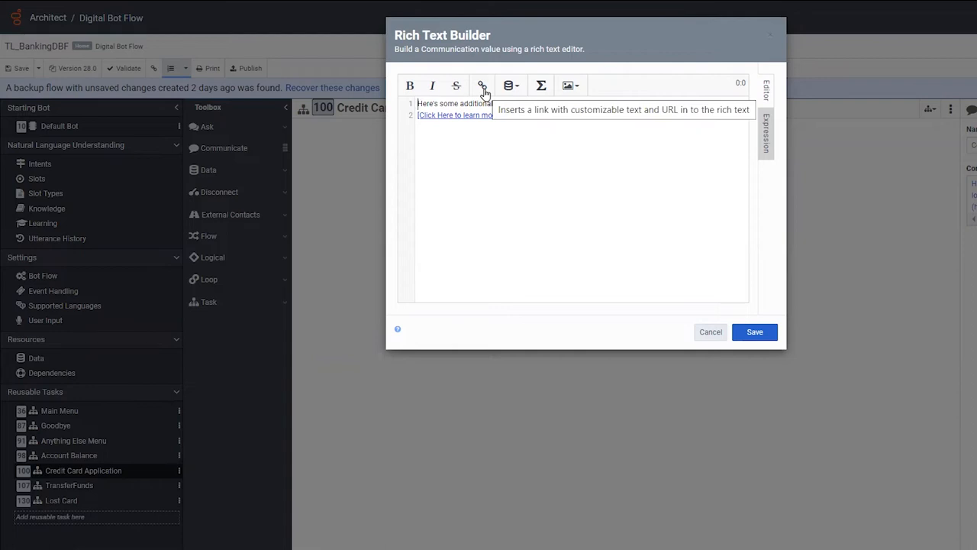
{"action": "mouse_move", "coordinate": [481, 140]}
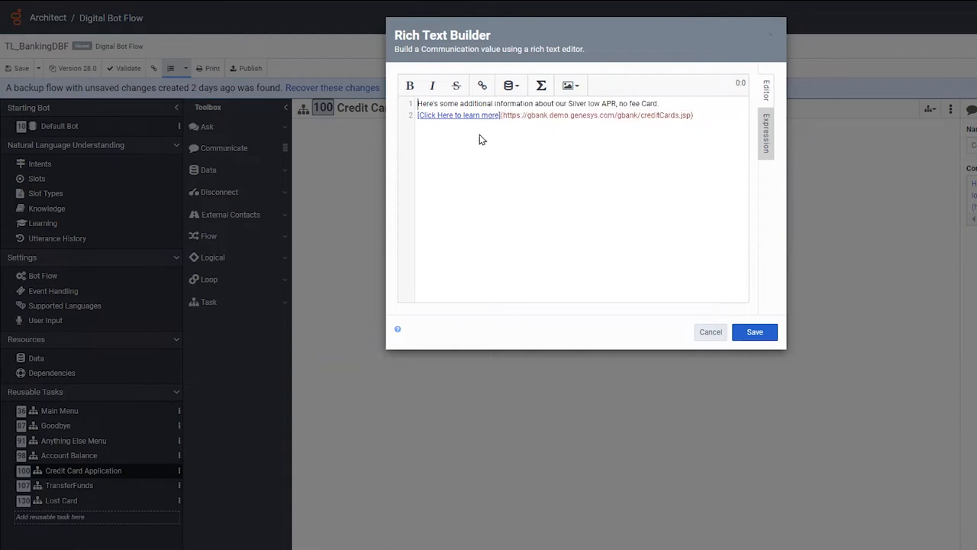
- Save and close the Silver card message in the Rich Text Builder
{"action": "left_click", "coordinate": [482, 85]}
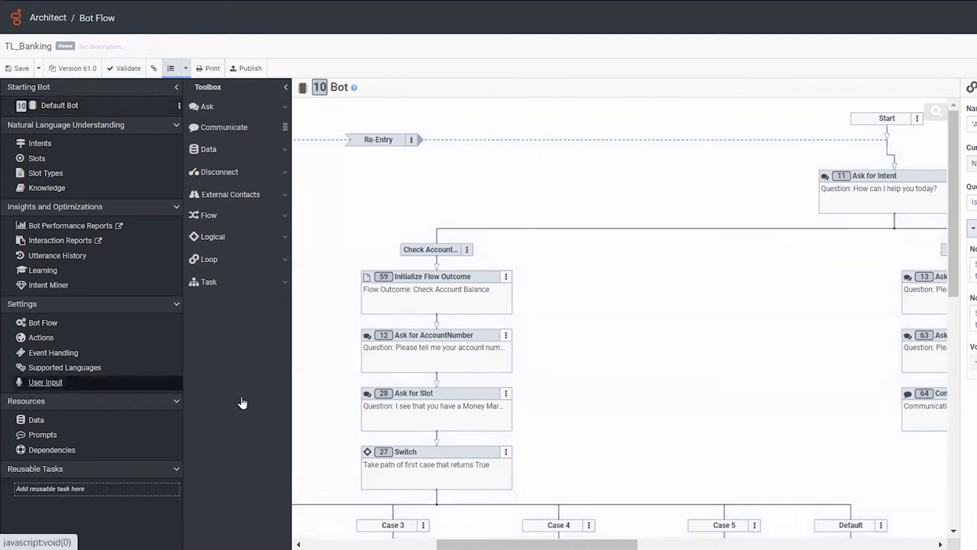
- Open the TL_Banking bot's User Input settings and learning utterances
{"action": "left_click", "coordinate": [46, 382]}
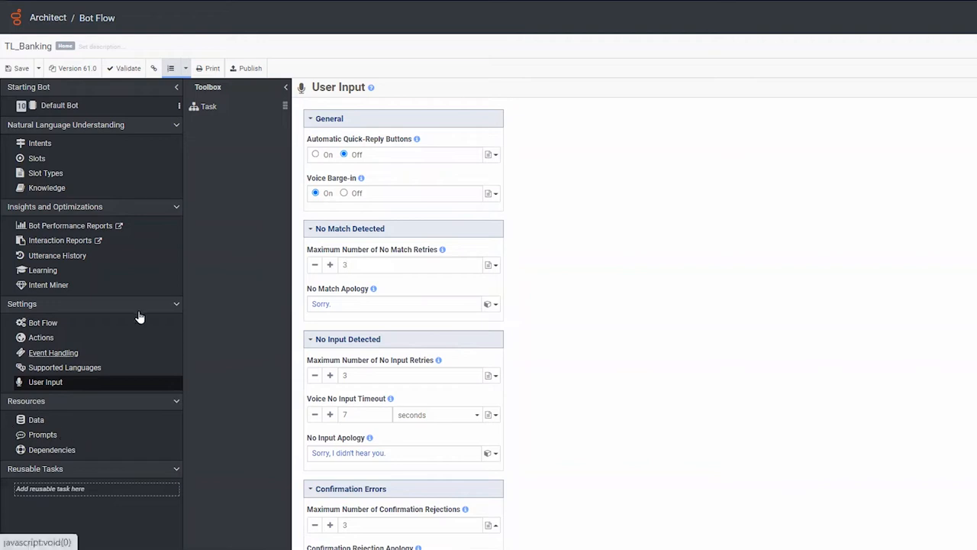
{"action": "left_click", "coordinate": [410, 264]}
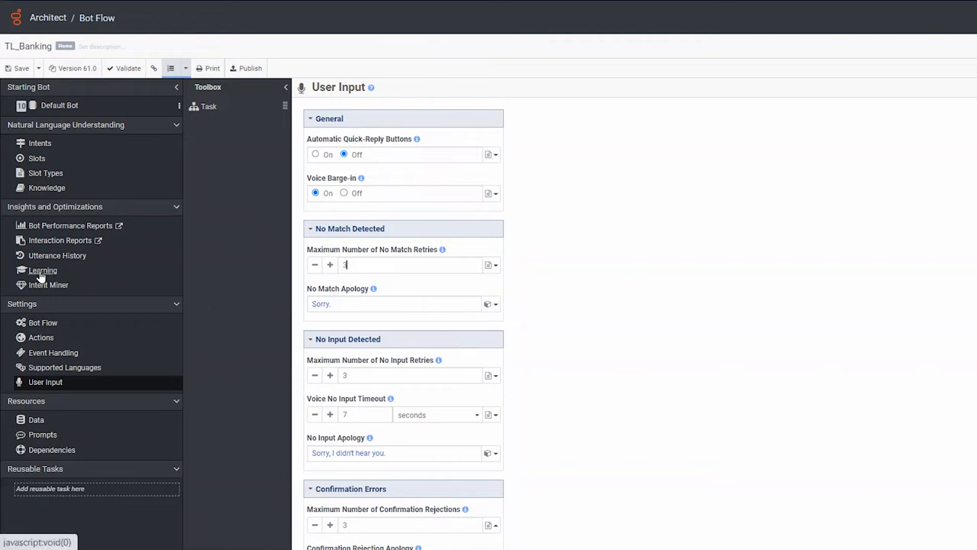
- Filter learning utterances to show only the incorrect ones
{"action": "left_click", "coordinate": [43, 270]}
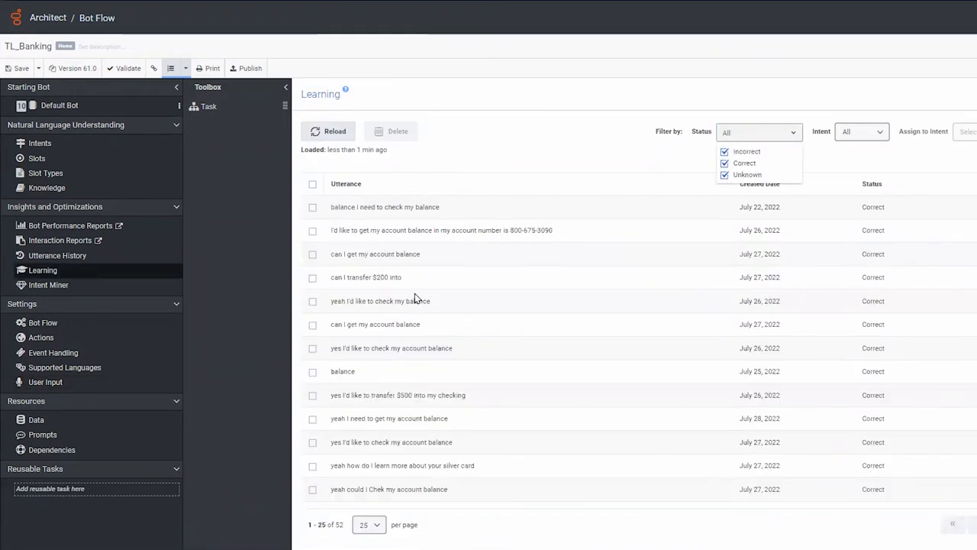
{"action": "left_click", "coordinate": [724, 162]}
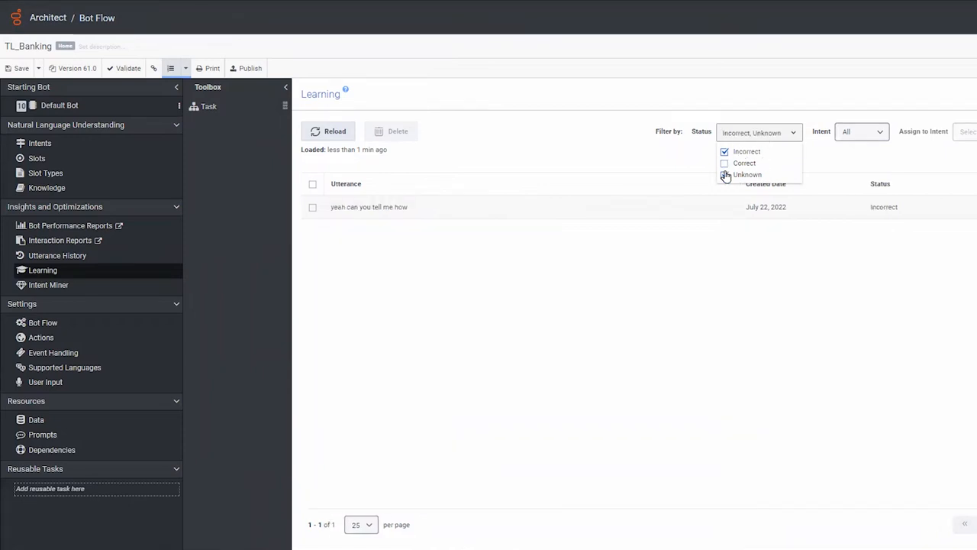
{"action": "left_click", "coordinate": [724, 174]}
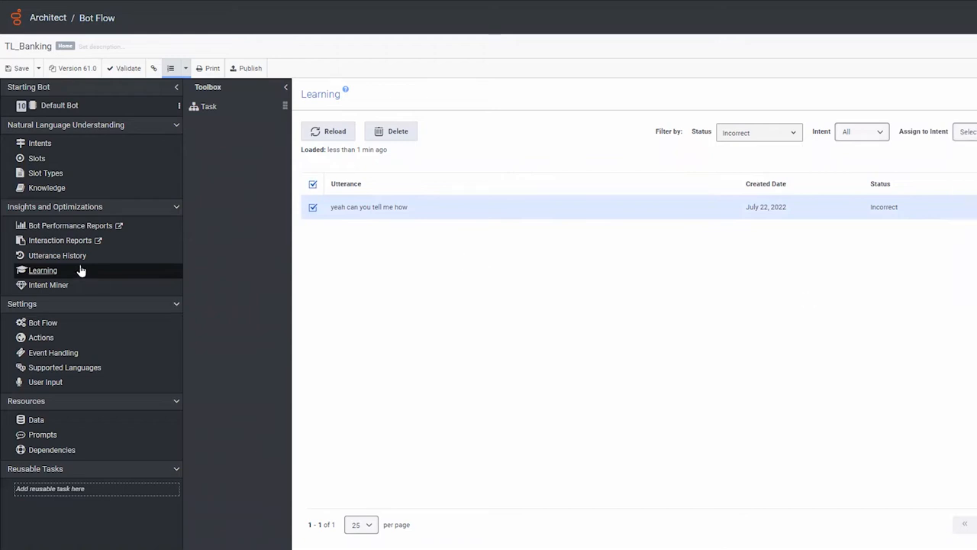
- View a conversation's utterance history and go to Intent Miner
{"action": "left_click", "coordinate": [58, 255]}
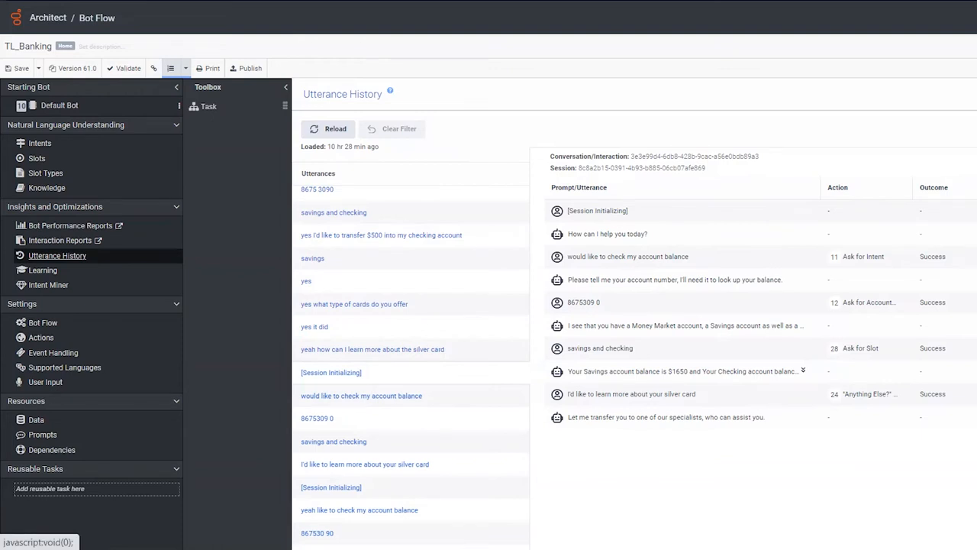
{"action": "mouse_move", "coordinate": [773, 425]}
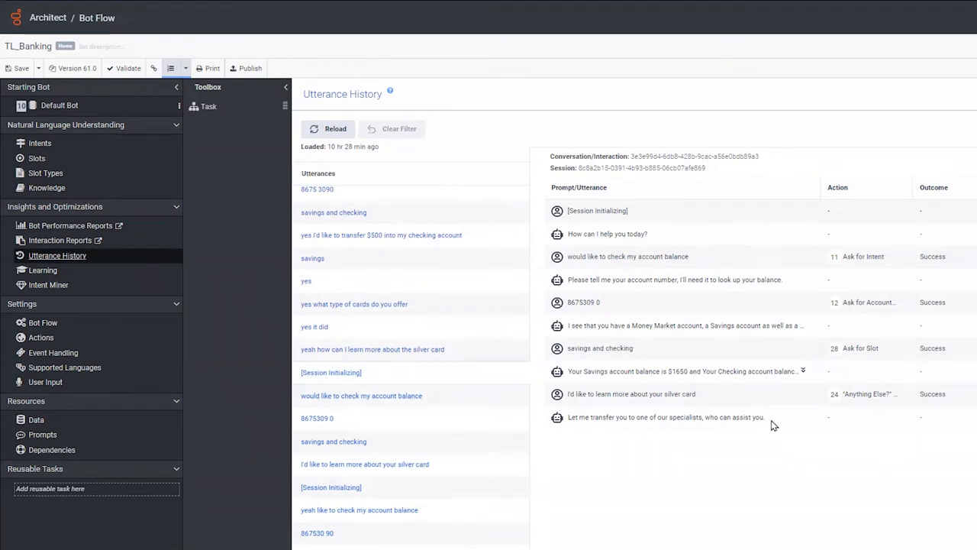
{"action": "left_click", "coordinate": [49, 286]}
{"action": "type", "text": "tl"}
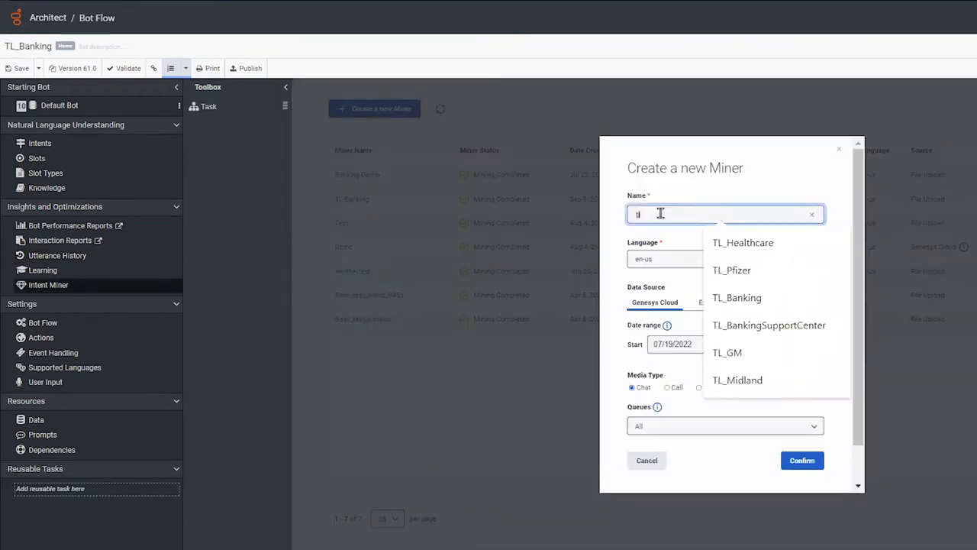
- Try Call and Message media types in the new-miner dialog, then cancel it
{"action": "left_click", "coordinate": [665, 388]}
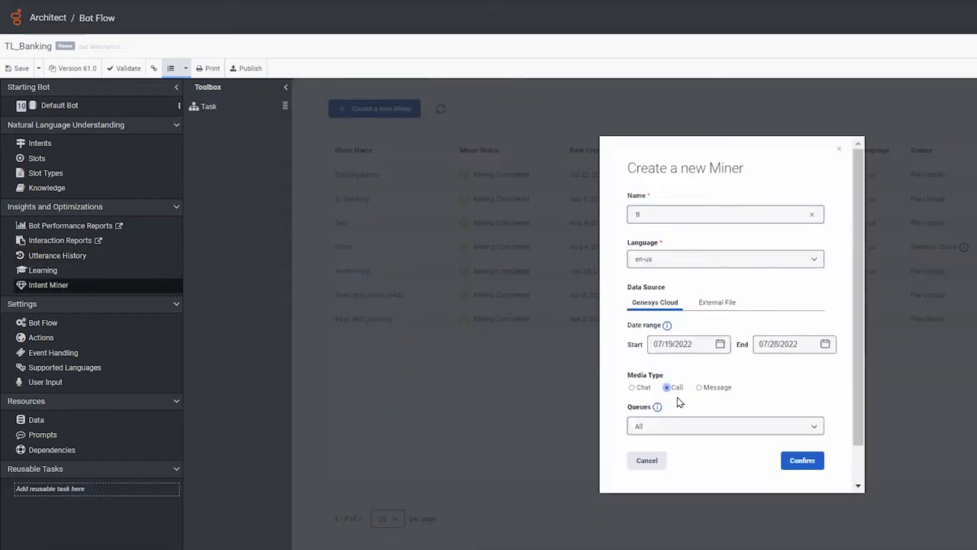
{"action": "left_click", "coordinate": [698, 388]}
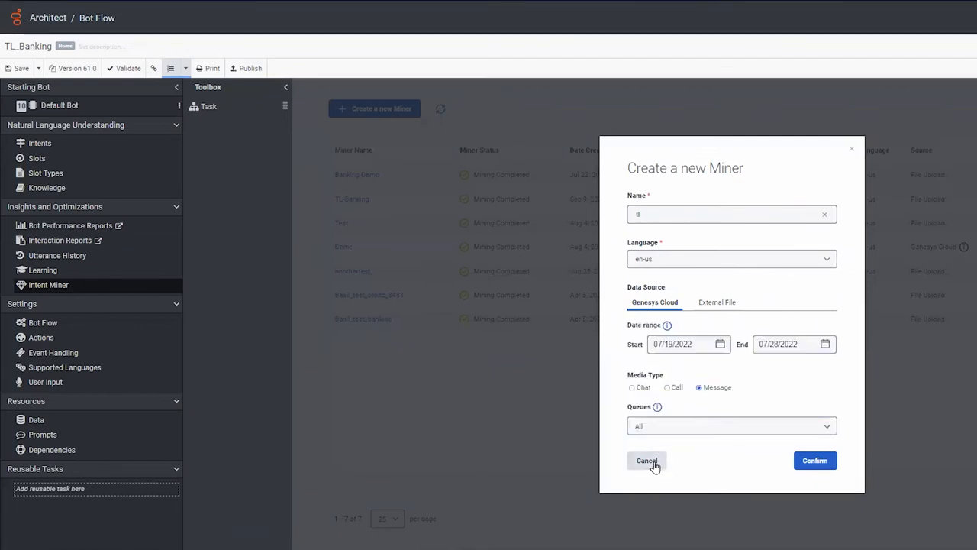
{"action": "left_click", "coordinate": [648, 460]}
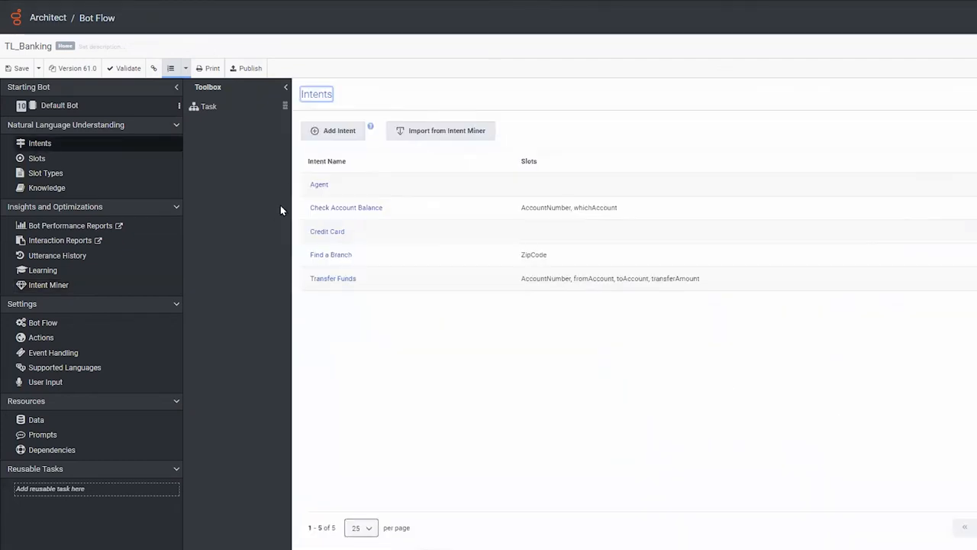
- Review the digital bot flow's list of intents
{"action": "left_click", "coordinate": [440, 130]}
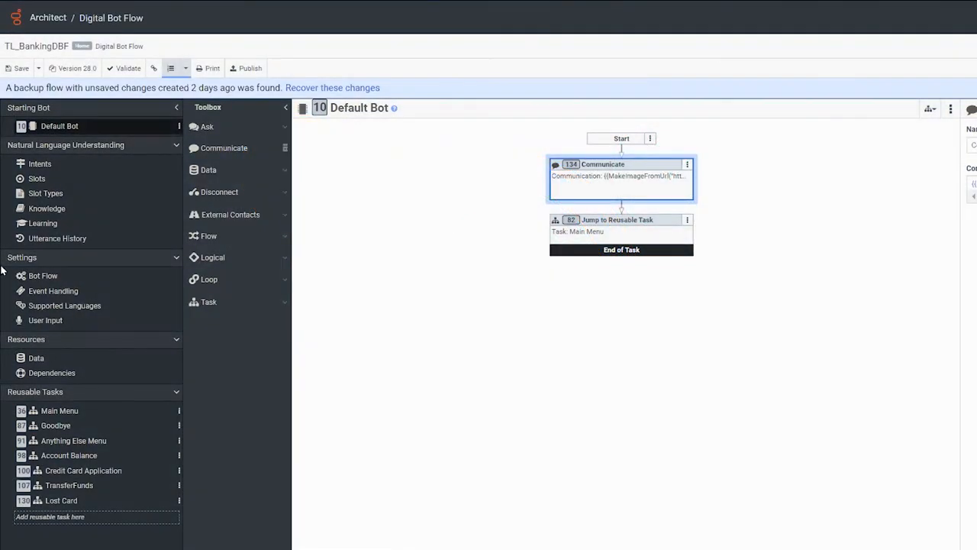
{"action": "left_click", "coordinate": [40, 164]}
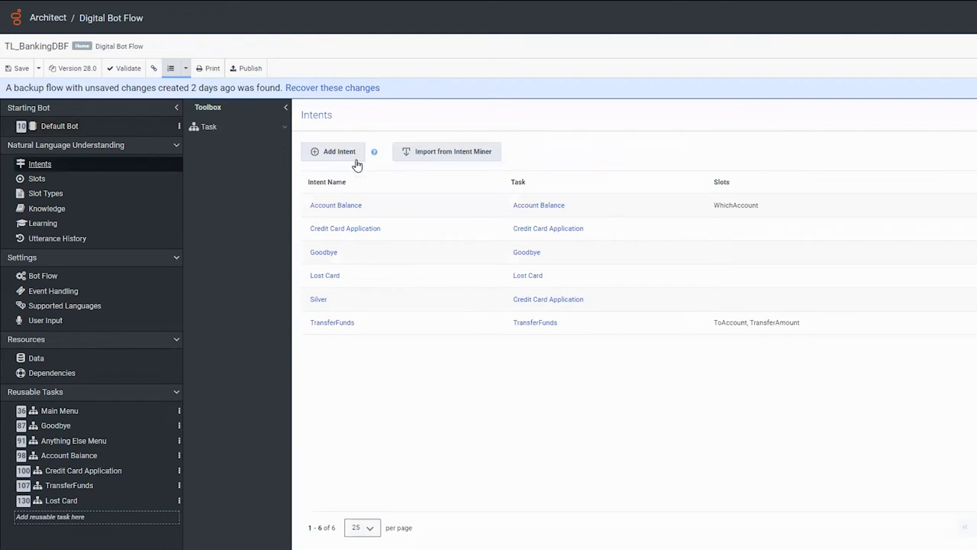
{"action": "mouse_move", "coordinate": [324, 217]}
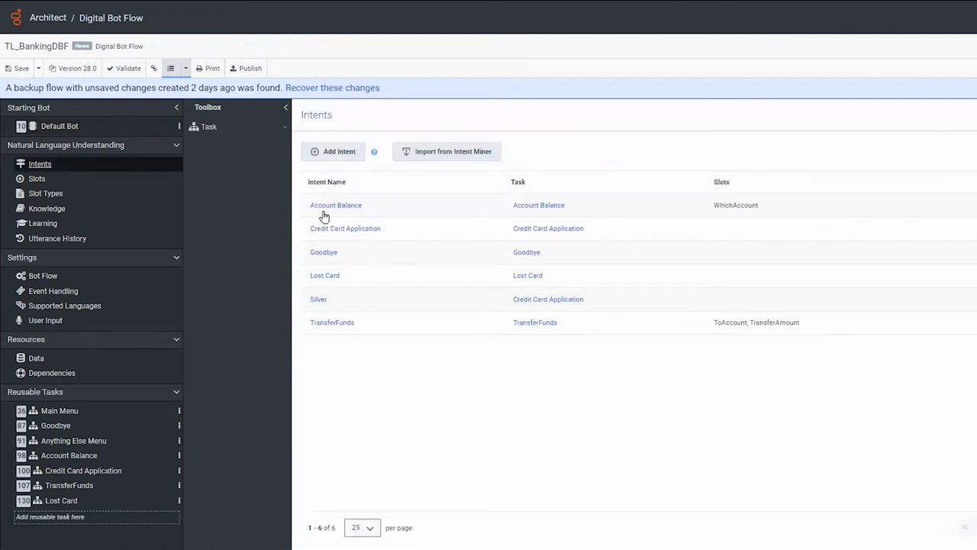
{"action": "mouse_move", "coordinate": [74, 394]}
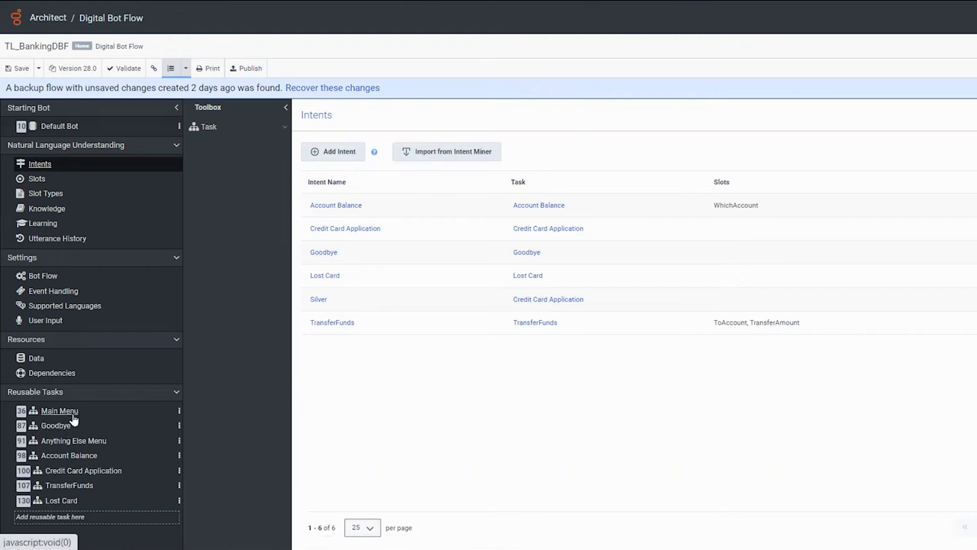
{"action": "mouse_move", "coordinate": [64, 455]}
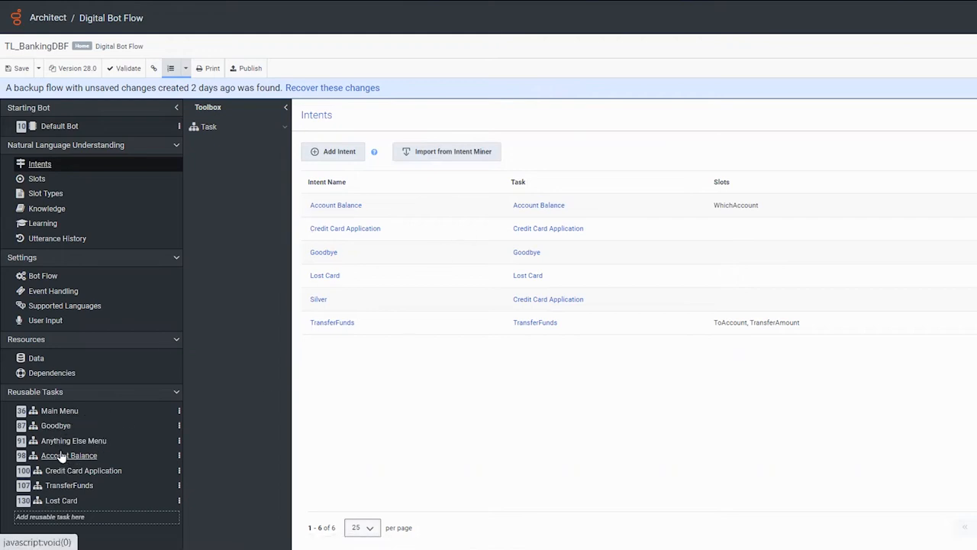
- Review the Account Balance reusable task and go to the Intent Miner list
{"action": "left_click", "coordinate": [69, 455]}
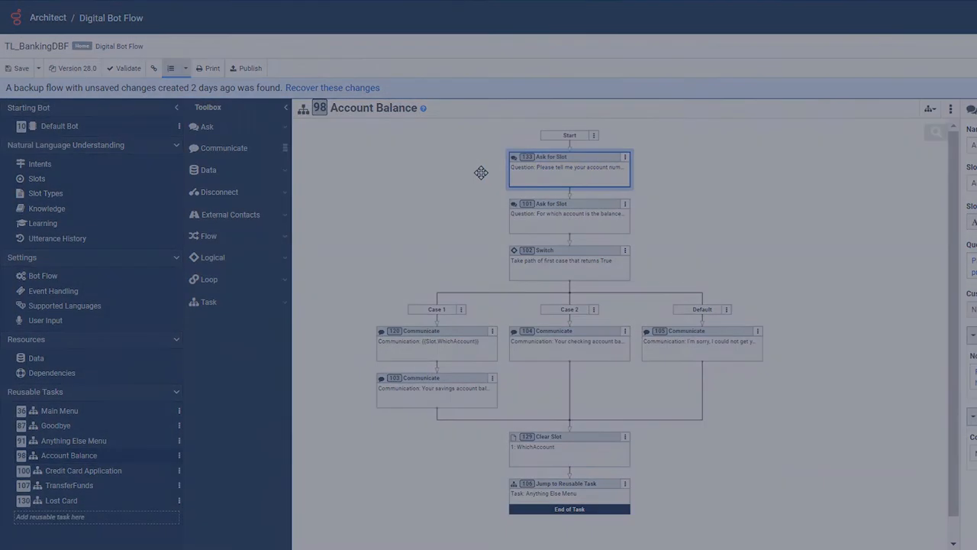
{"action": "left_click", "coordinate": [49, 284]}
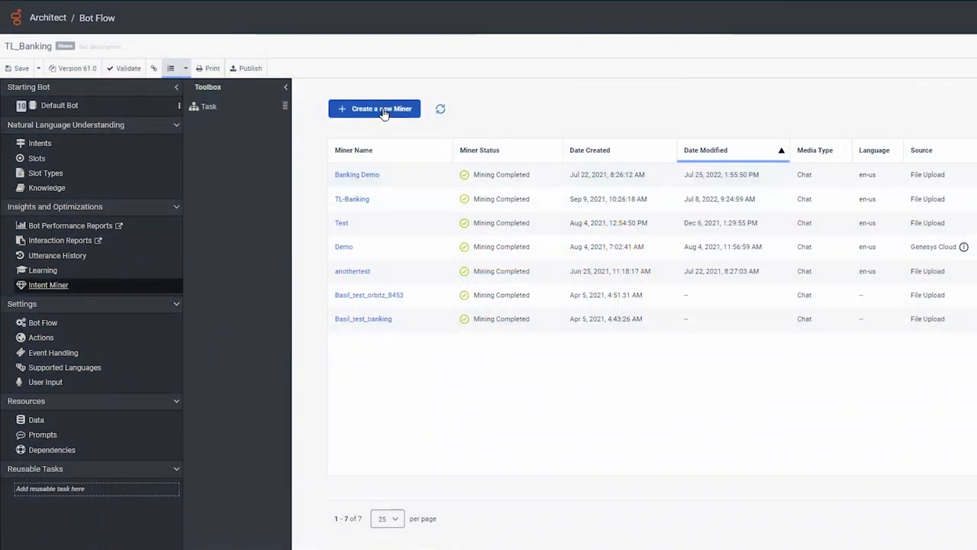
- Start a new intent miner and begin naming it 'tl'
{"action": "left_click", "coordinate": [375, 108]}
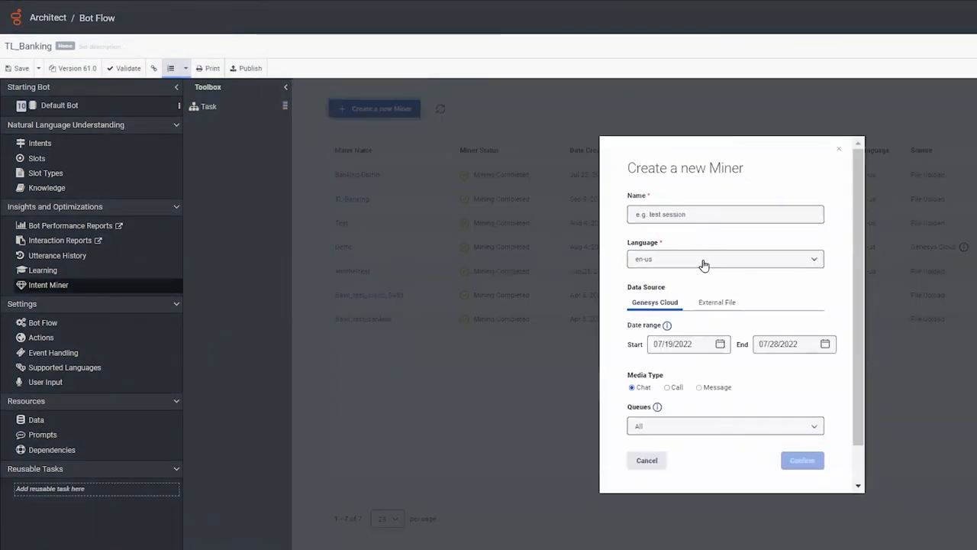
{"action": "left_click", "coordinate": [726, 214]}
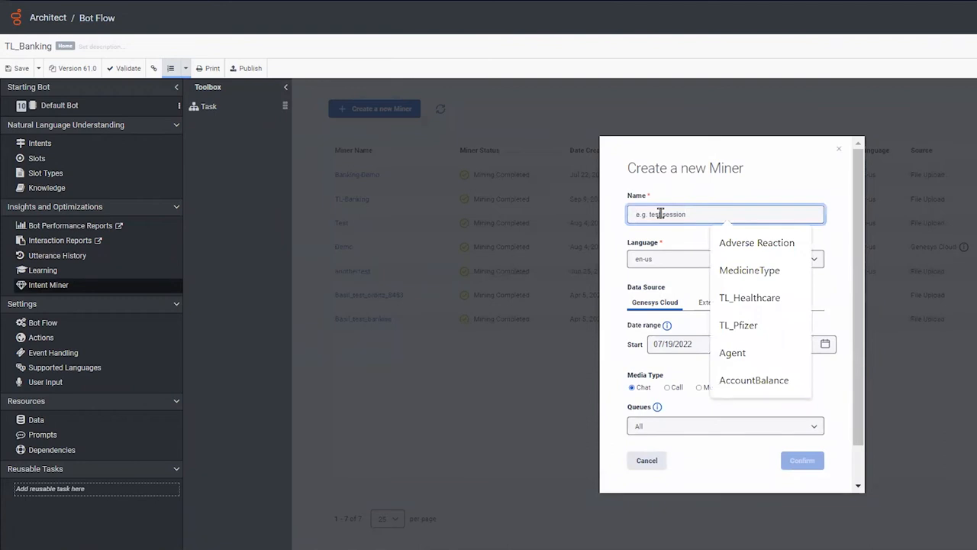
{"action": "type", "text": "tl"}
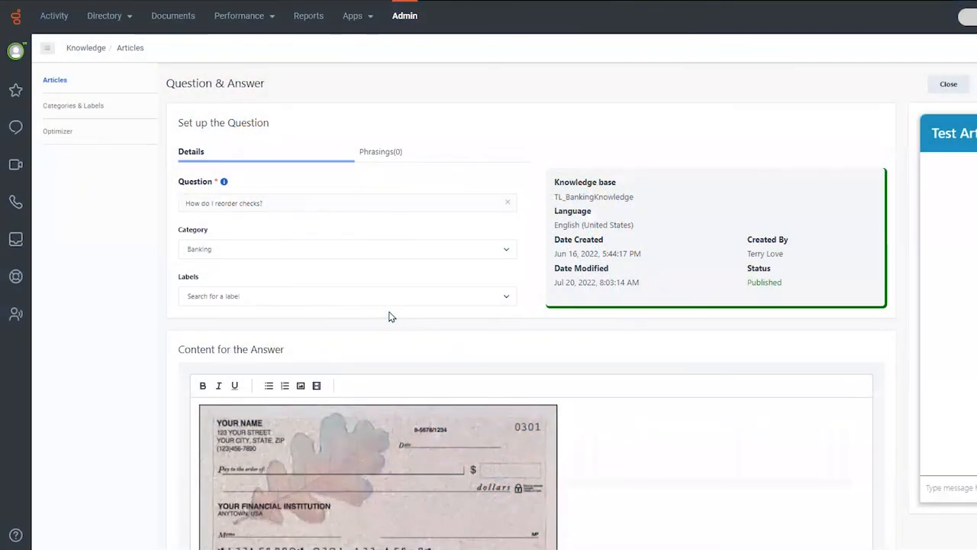
{"action": "mouse_move", "coordinate": [340, 391]}
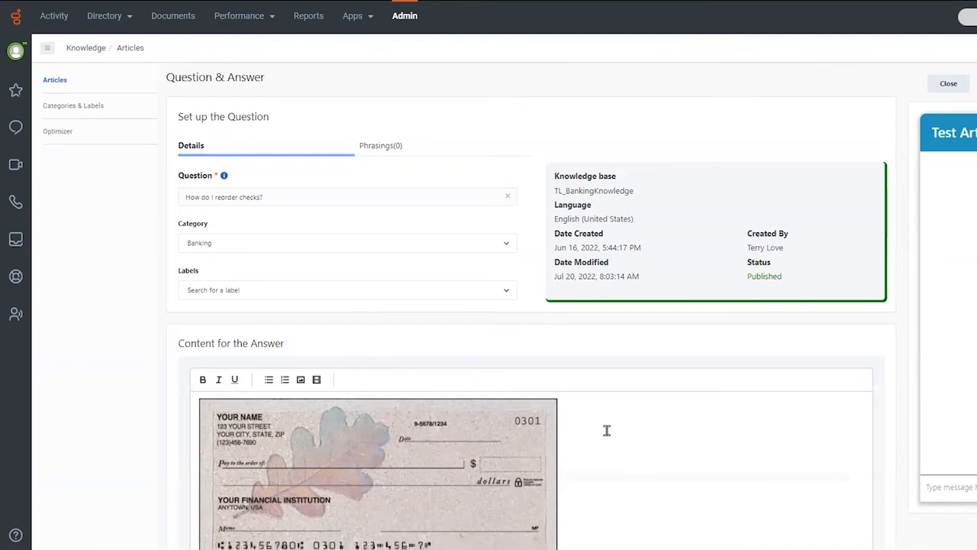
- Review the reorder-checks answer and return to the Knowledge Articles list
{"action": "scroll", "scroll_direction": "down", "scroll_amount": 3}
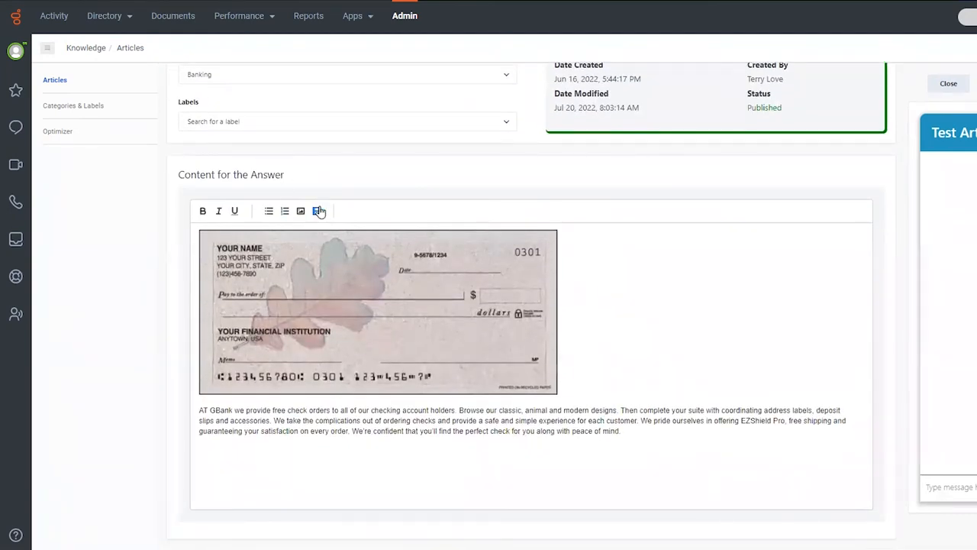
{"action": "mouse_move", "coordinate": [318, 211]}
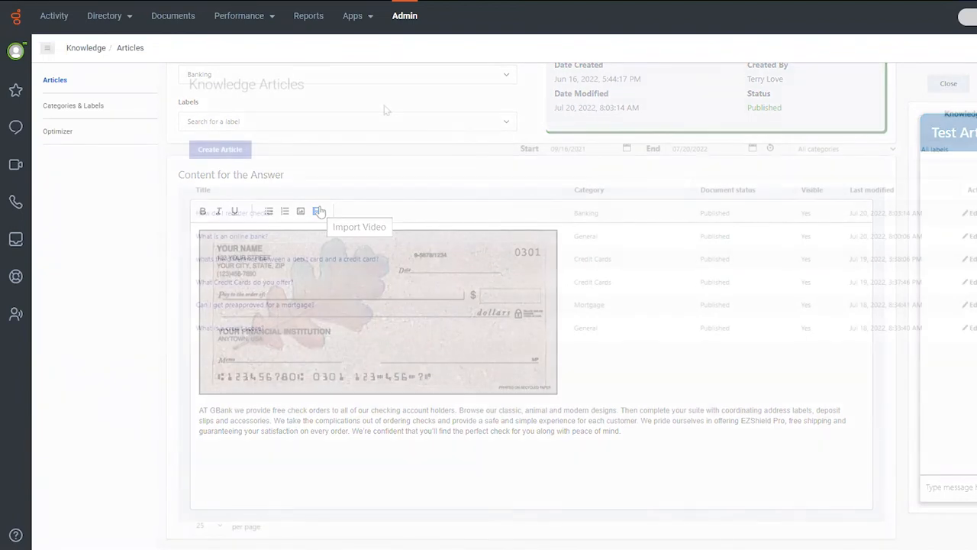
{"action": "left_click", "coordinate": [948, 82]}
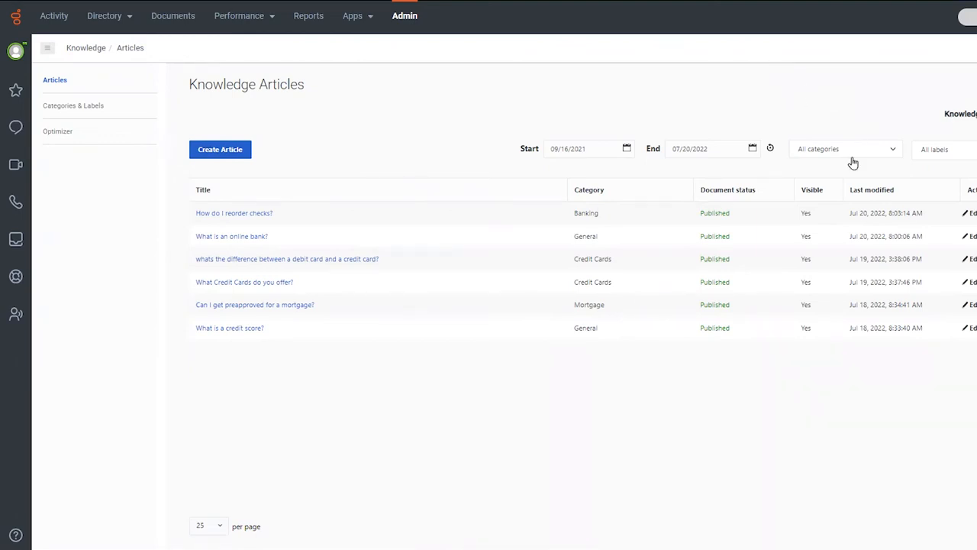
{"action": "mouse_move", "coordinate": [643, 259]}
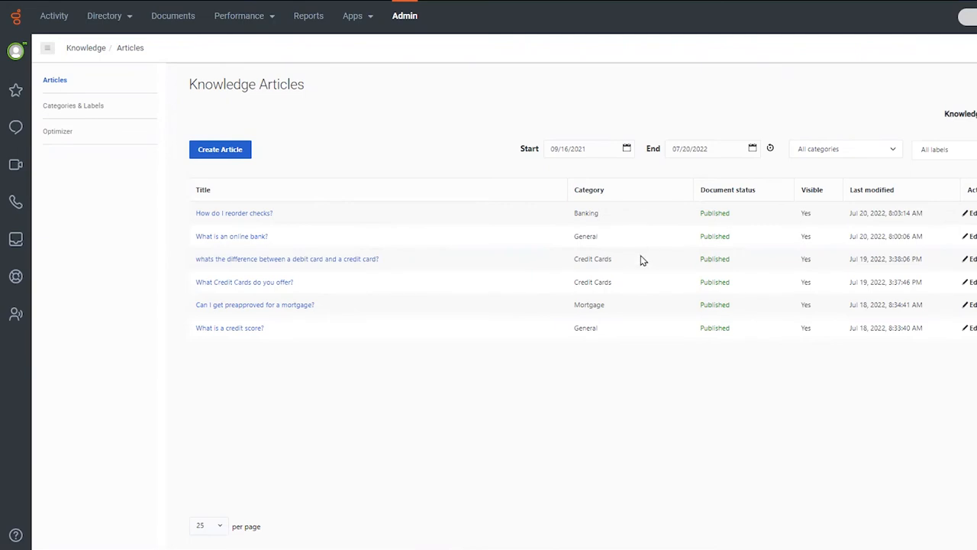
{"action": "mouse_move", "coordinate": [895, 156]}
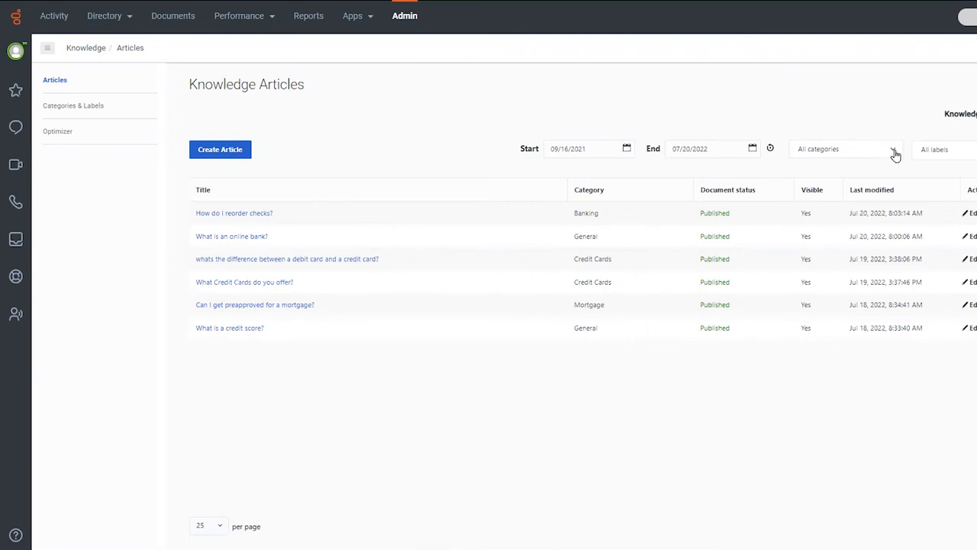
- Filter articles to the Banking category and open the Knowledge Optimizer overview
{"action": "left_click", "coordinate": [895, 150]}
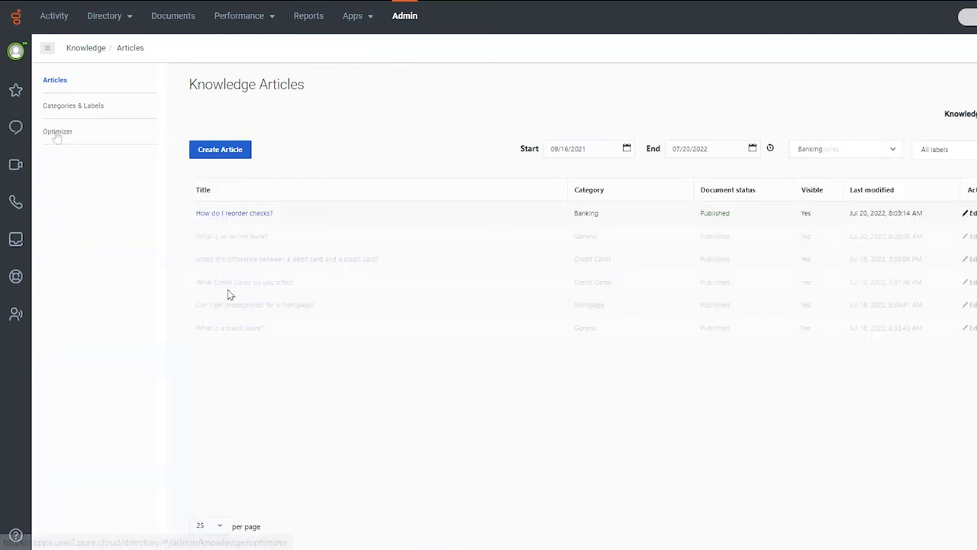
{"action": "left_click", "coordinate": [58, 131]}
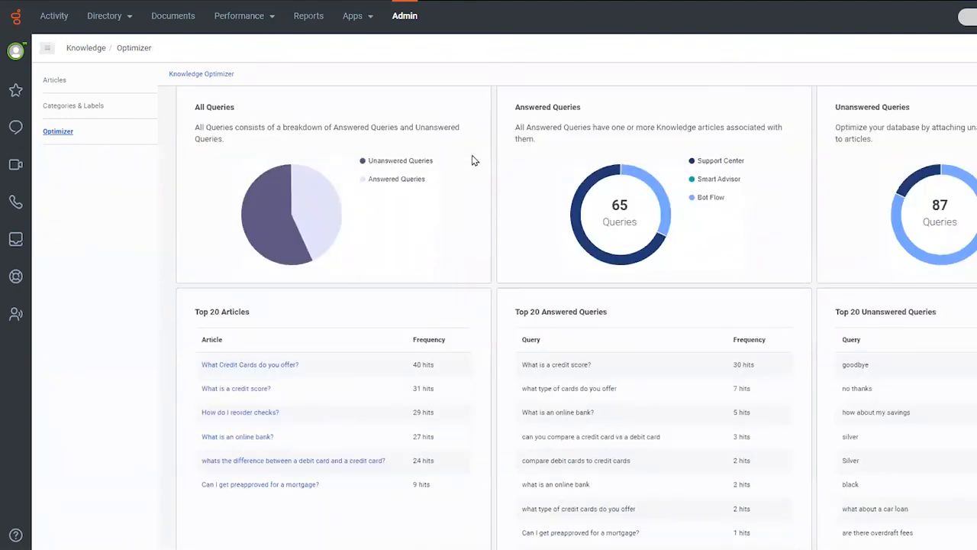
{"action": "mouse_move", "coordinate": [354, 174]}
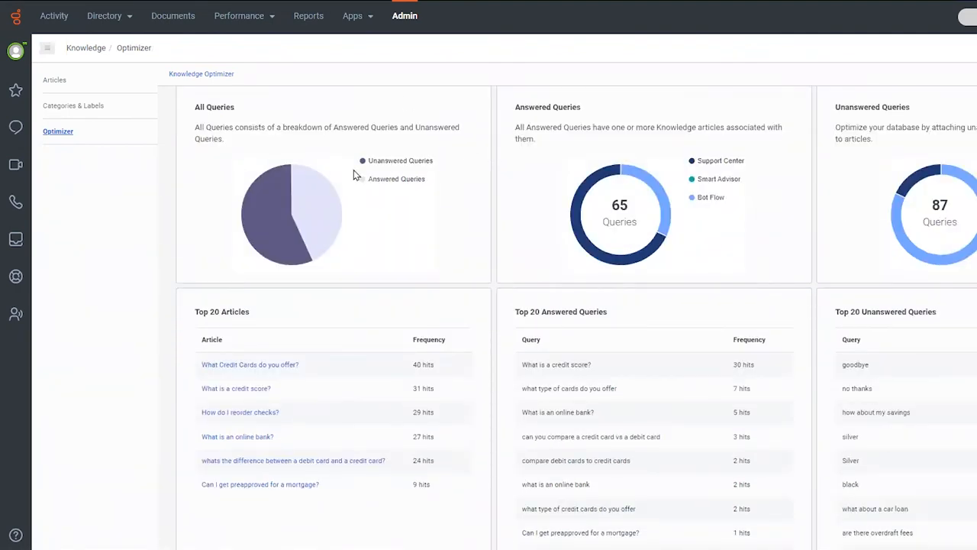
- Review the answered/unanswered query statistics, then go to the full Unanswered Queries list
{"action": "scroll", "scroll_direction": "down", "scroll_amount": 3}
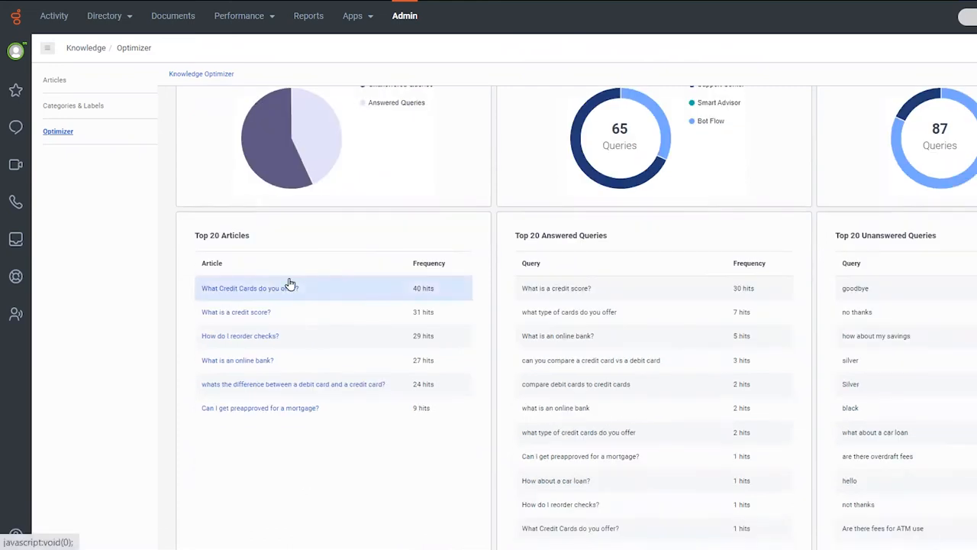
{"action": "scroll", "scroll_direction": "up", "scroll_amount": 3}
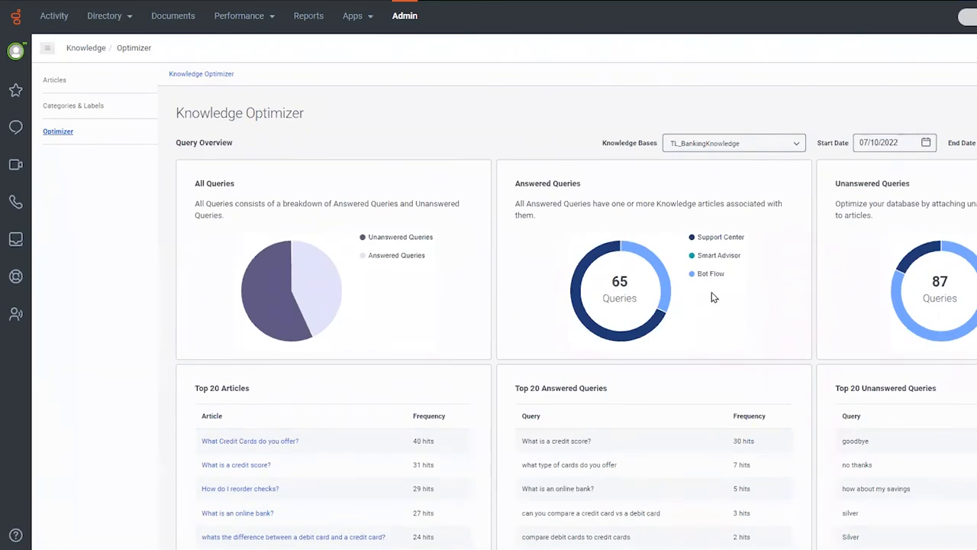
{"action": "mouse_move", "coordinate": [708, 266]}
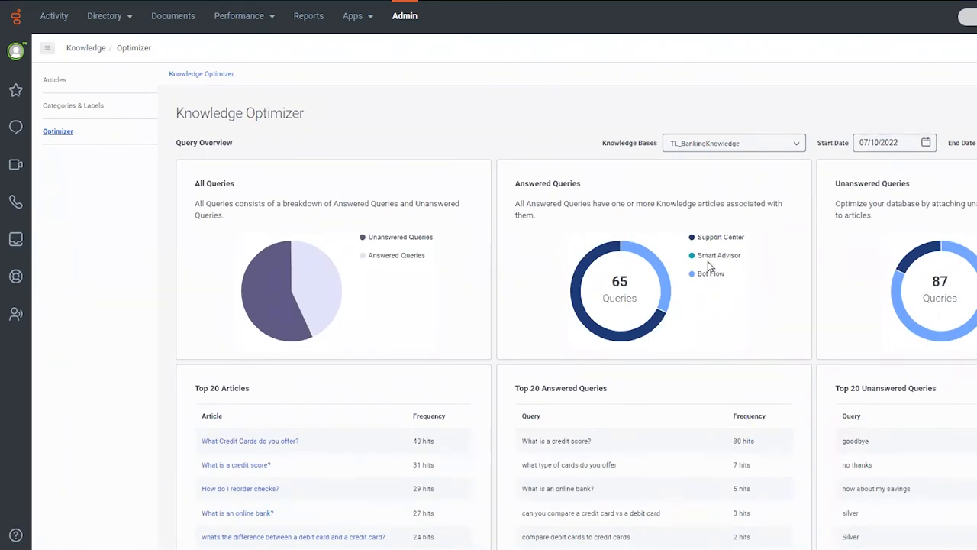
{"action": "scroll", "scroll_direction": "down", "scroll_amount": 3}
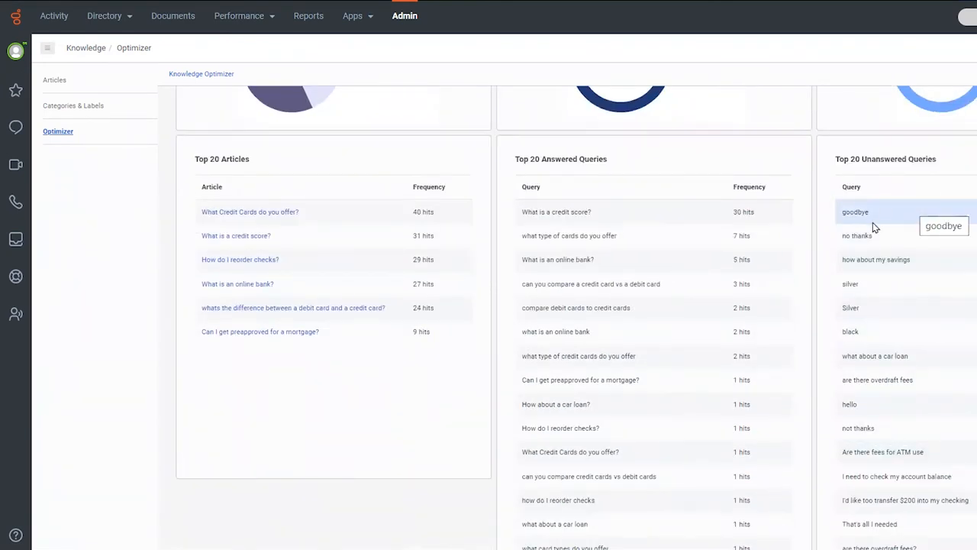
{"action": "scroll", "scroll_direction": "up", "scroll_amount": 3}
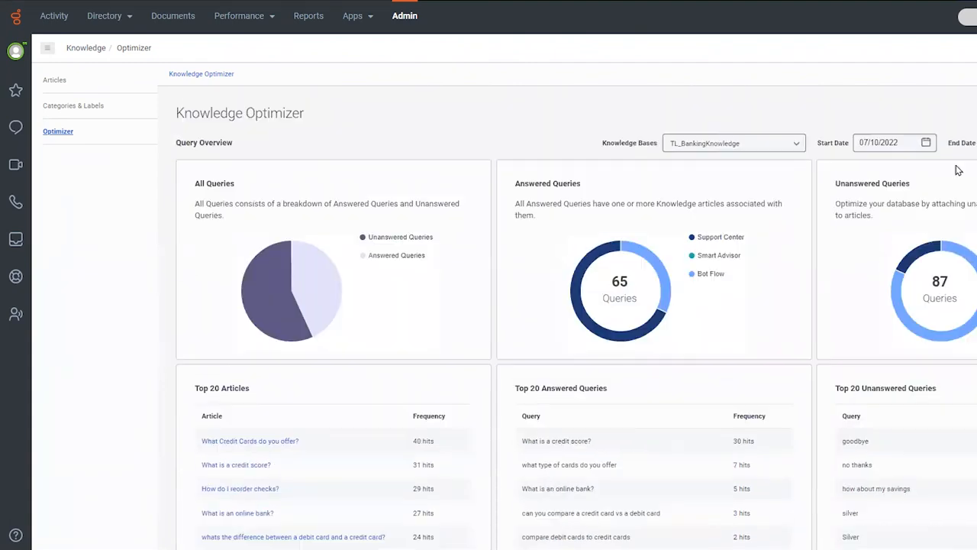
{"action": "mouse_move", "coordinate": [965, 235]}
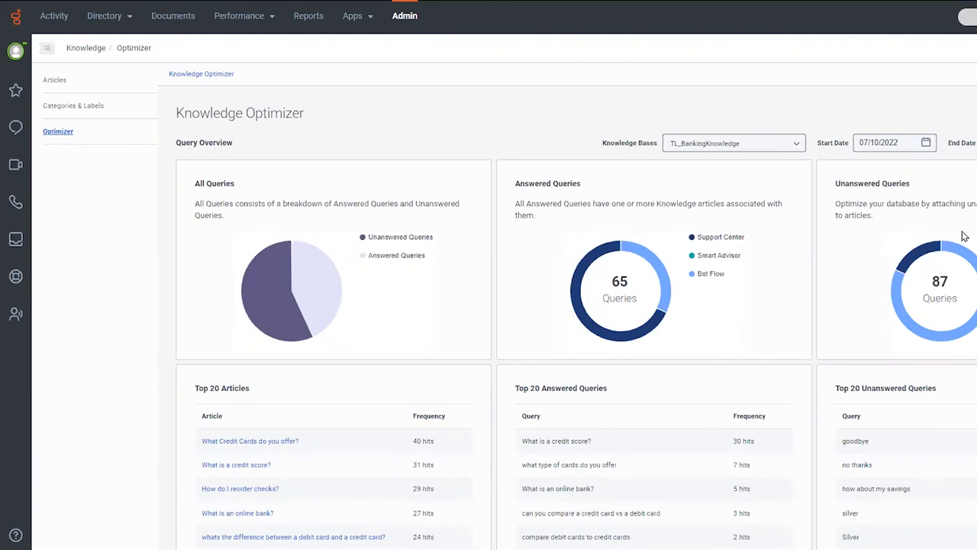
{"action": "left_click", "coordinate": [939, 291]}
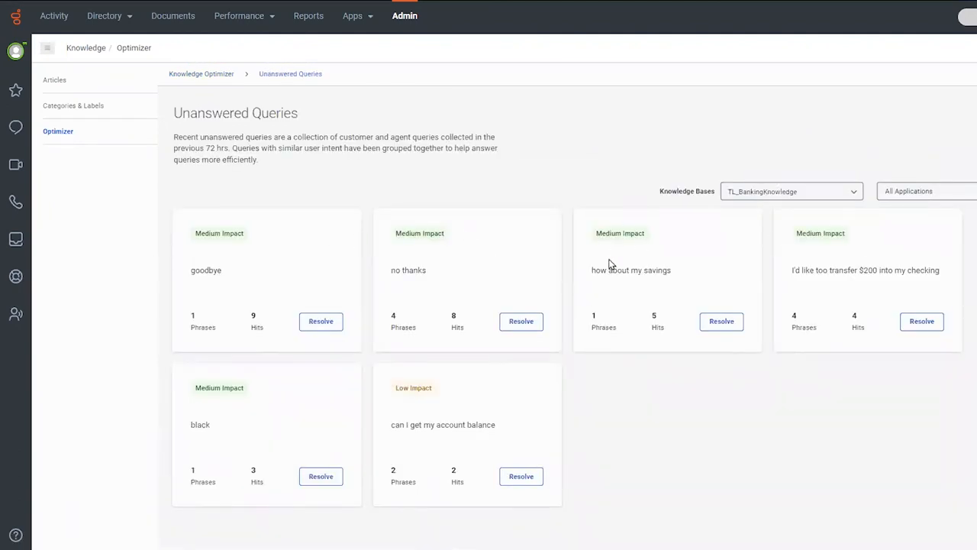
- View the 'I'd like too transfer $200 into my checking' query group with its phrases and suggested articles
{"action": "left_click", "coordinate": [922, 321]}
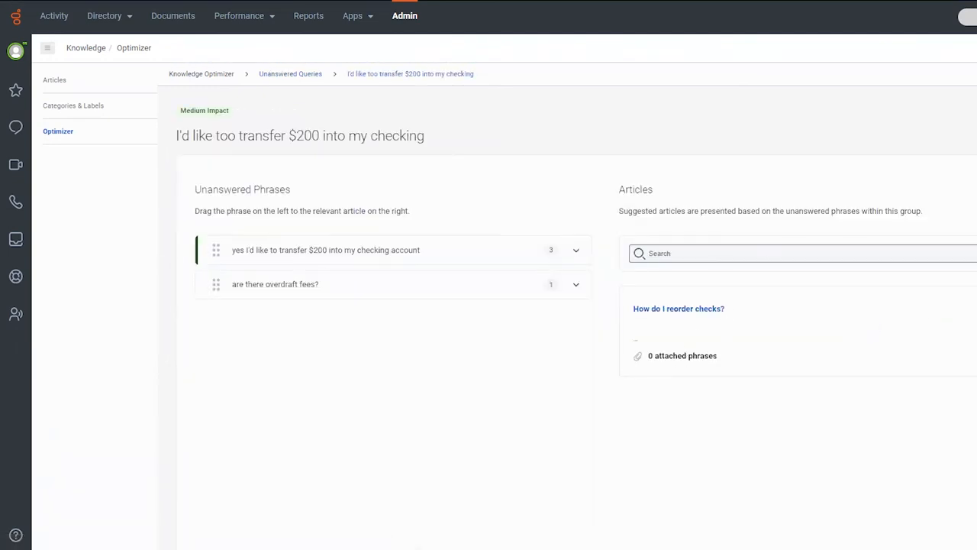
{"action": "mouse_move", "coordinate": [626, 193]}
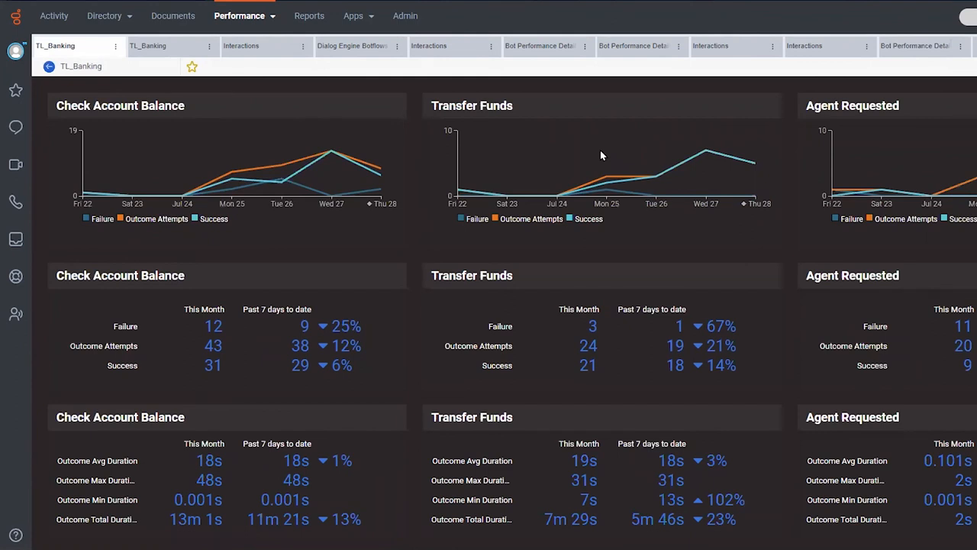
{"action": "mouse_move", "coordinate": [318, 104]}
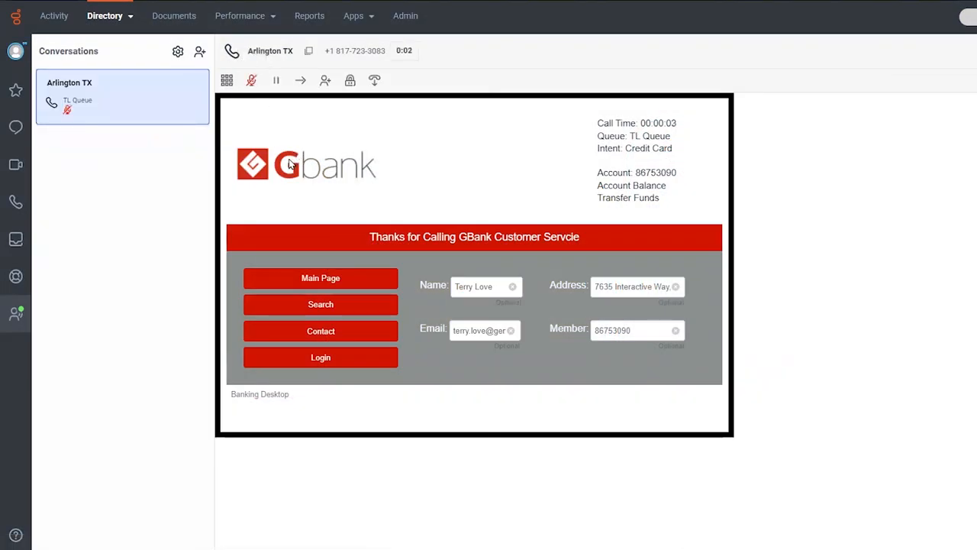
{"action": "mouse_move", "coordinate": [329, 135]}
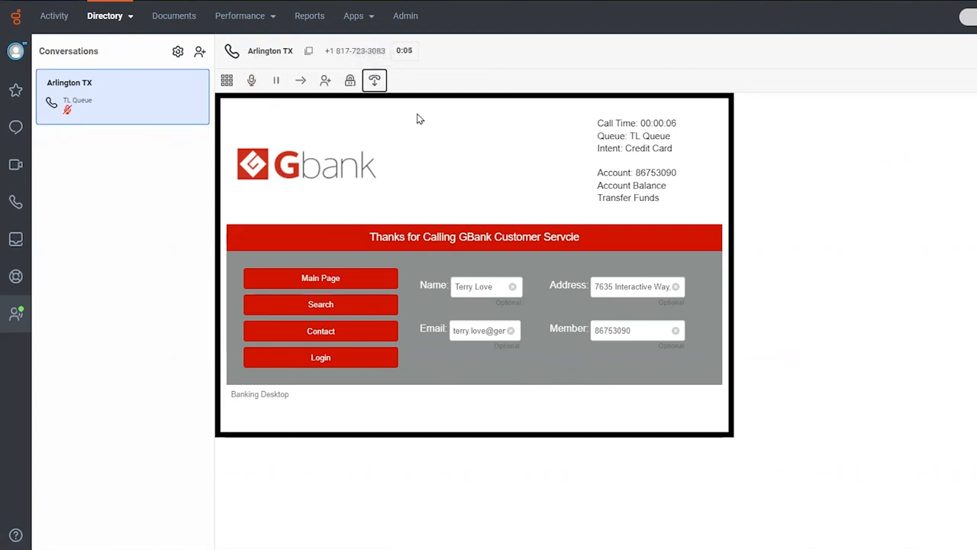
- Disconnect the active Arlington TX call from the call toolbar
{"action": "left_click", "coordinate": [374, 80]}
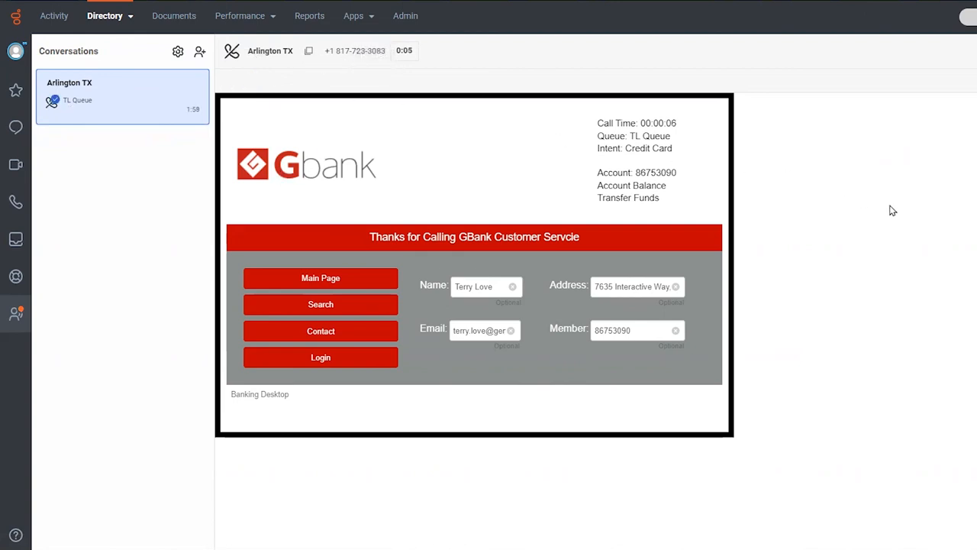